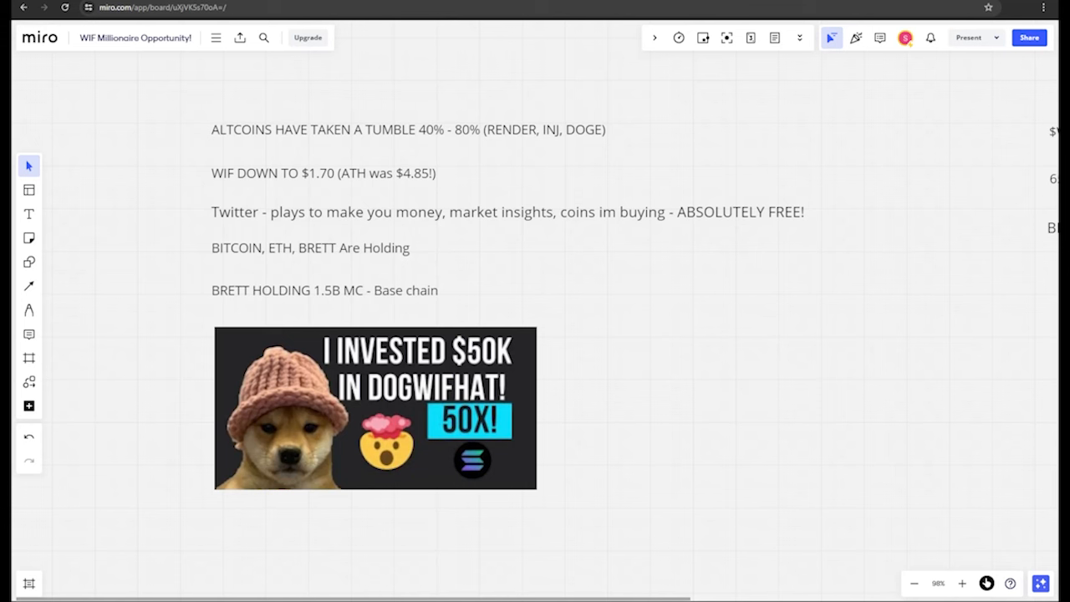
Step: Switch to the Pen tool for freehand red marks on the crypto notes
click(28, 310)
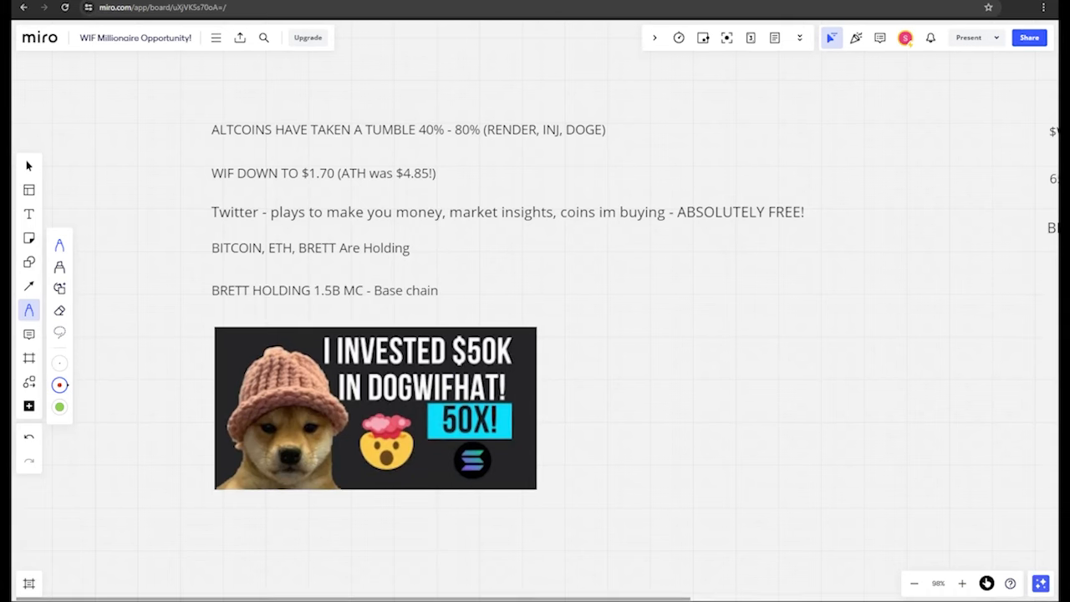
Step: Draw a red underline beneath 'ALTCOINS HAVE TAKEN A TUMBLE 40% - 80%' out to the 80% figure
drag(207, 150, 315, 151)
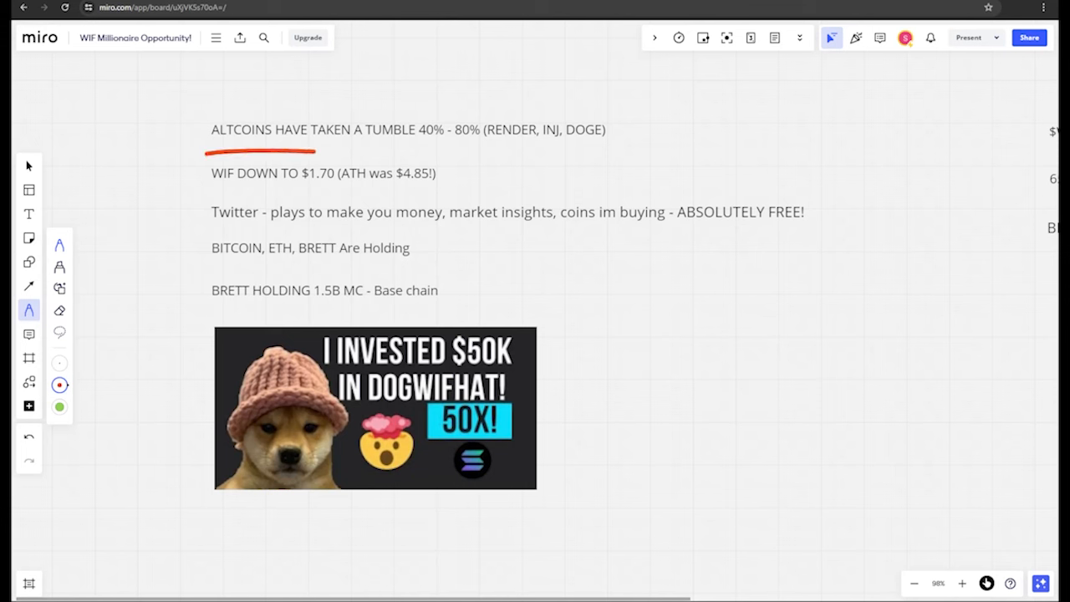
drag(310, 150, 448, 149)
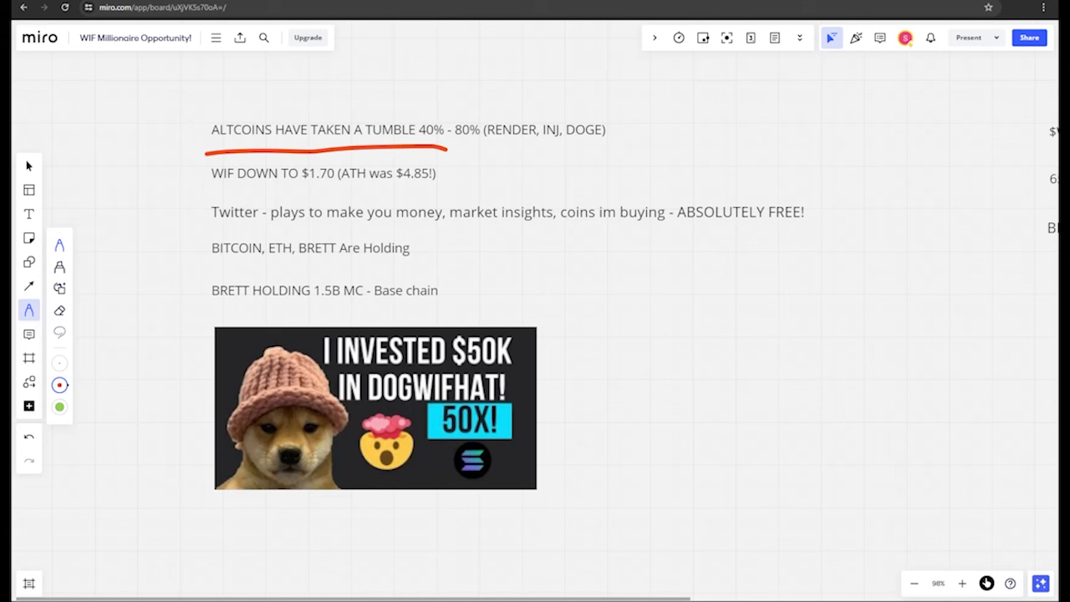
drag(489, 148, 602, 148)
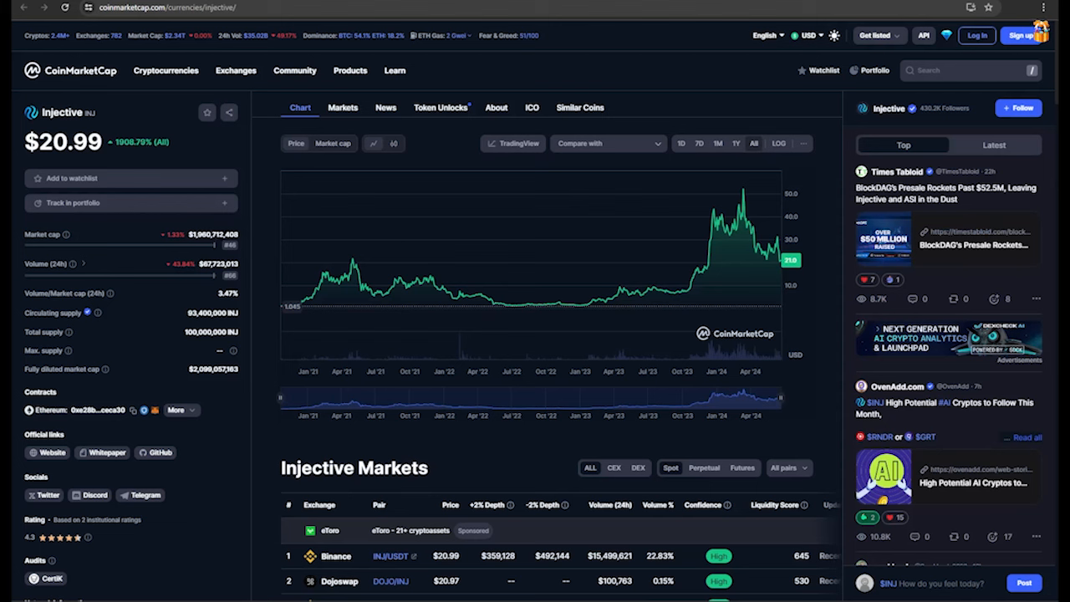
mouse_move(753, 201)
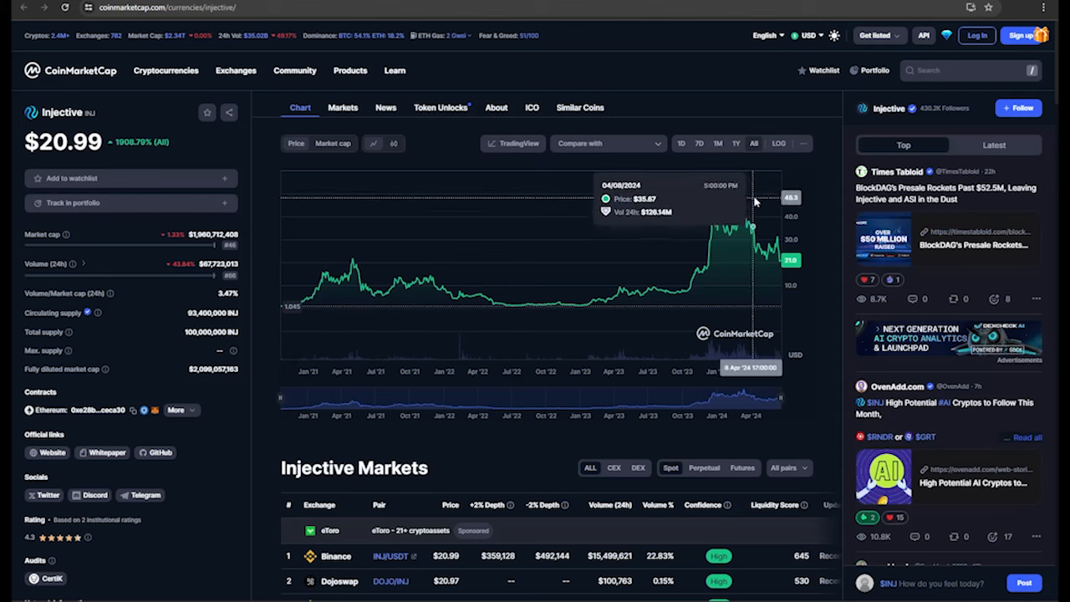
mouse_move(676, 192)
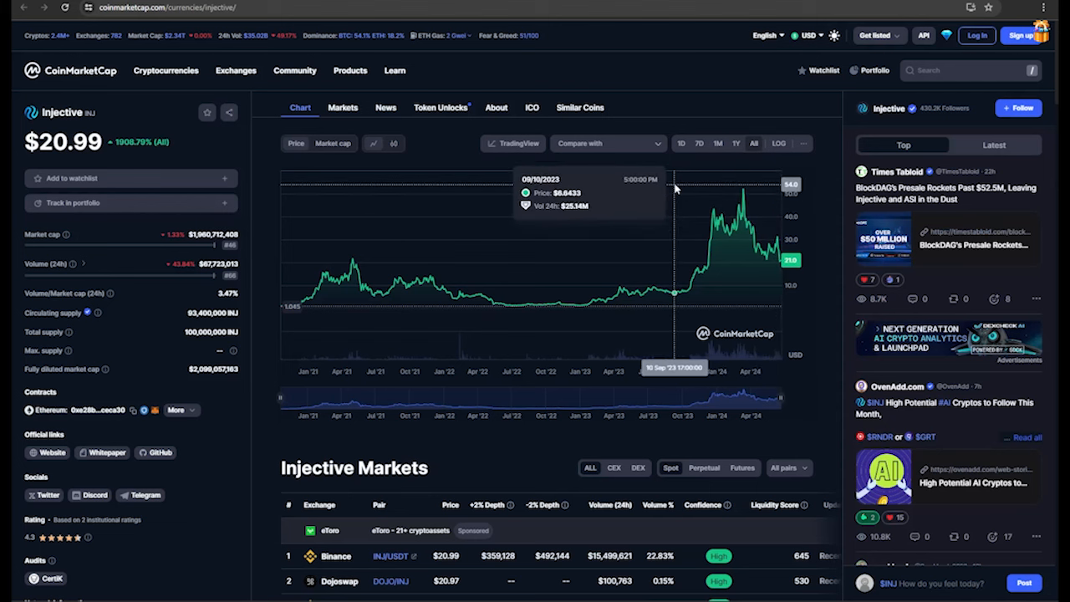
mouse_move(692, 264)
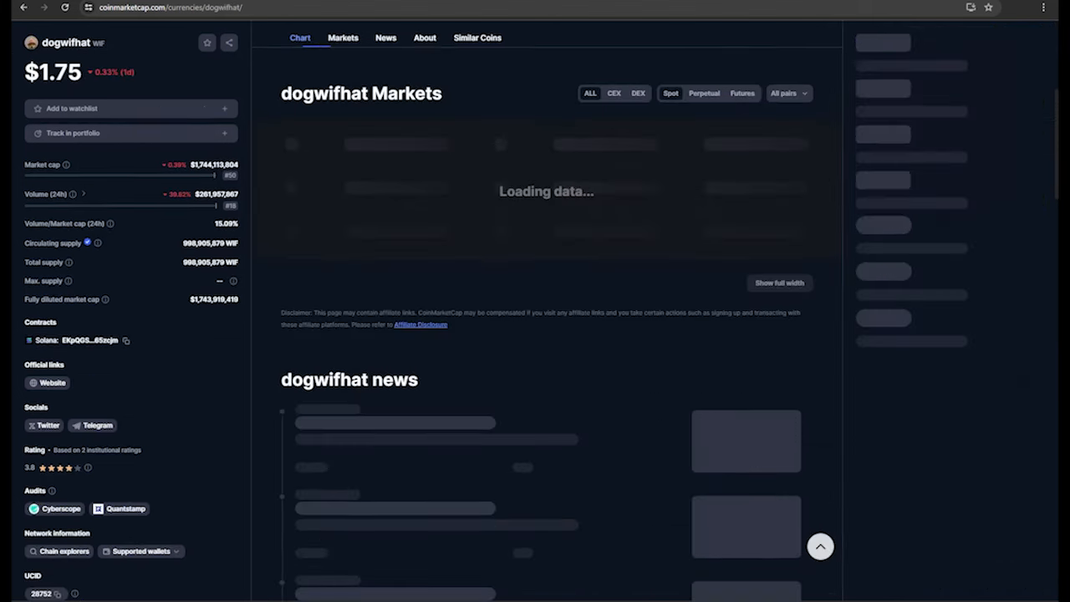
Step: Show the dogwifhat (WIF) price chart over the ALL time range with milestones
click(343, 36)
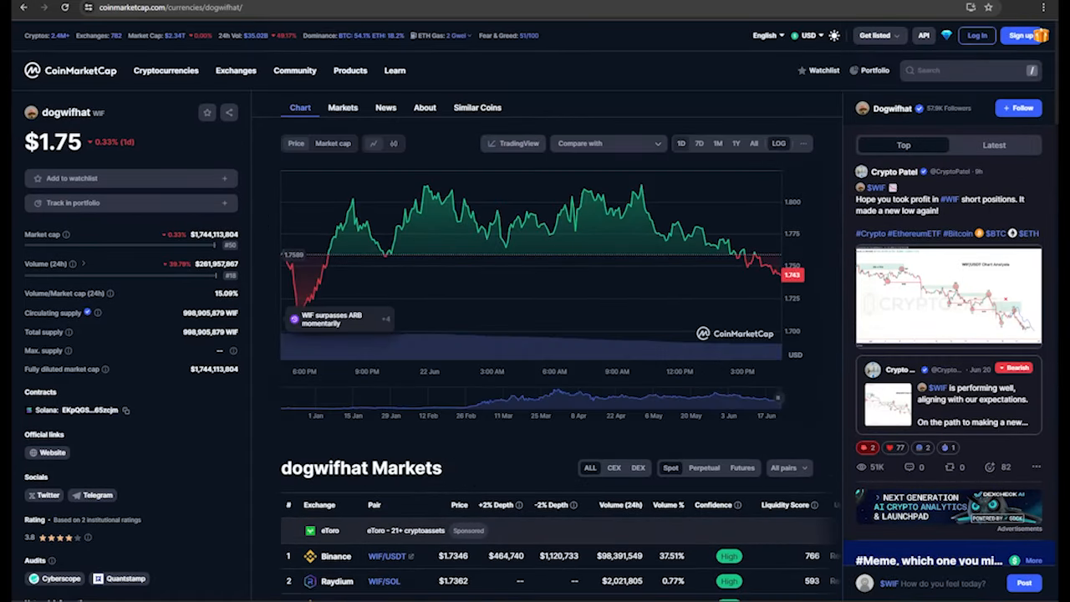
click(753, 144)
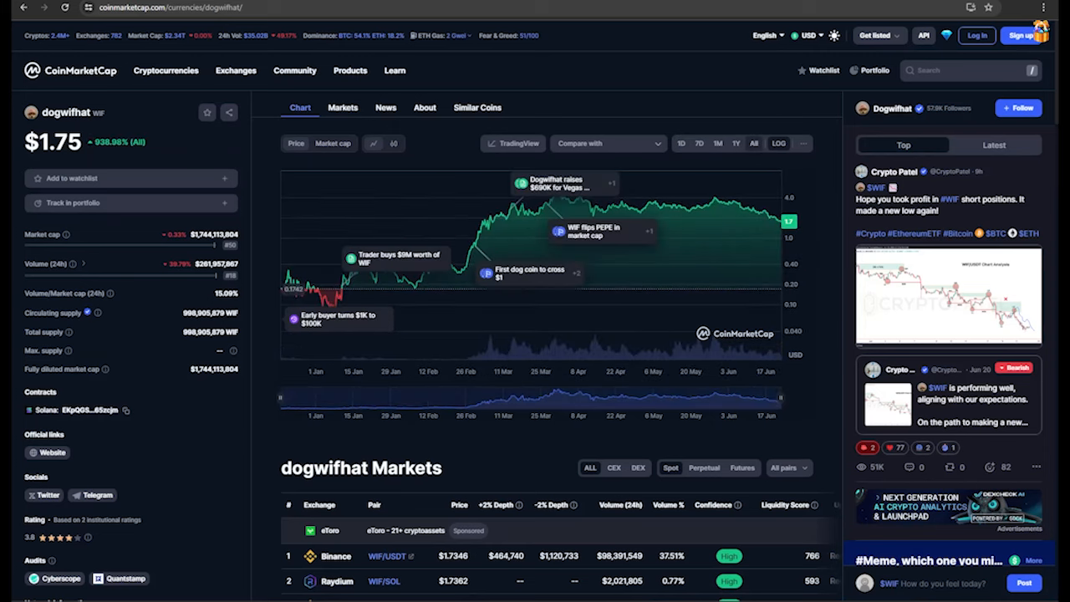
click(736, 144)
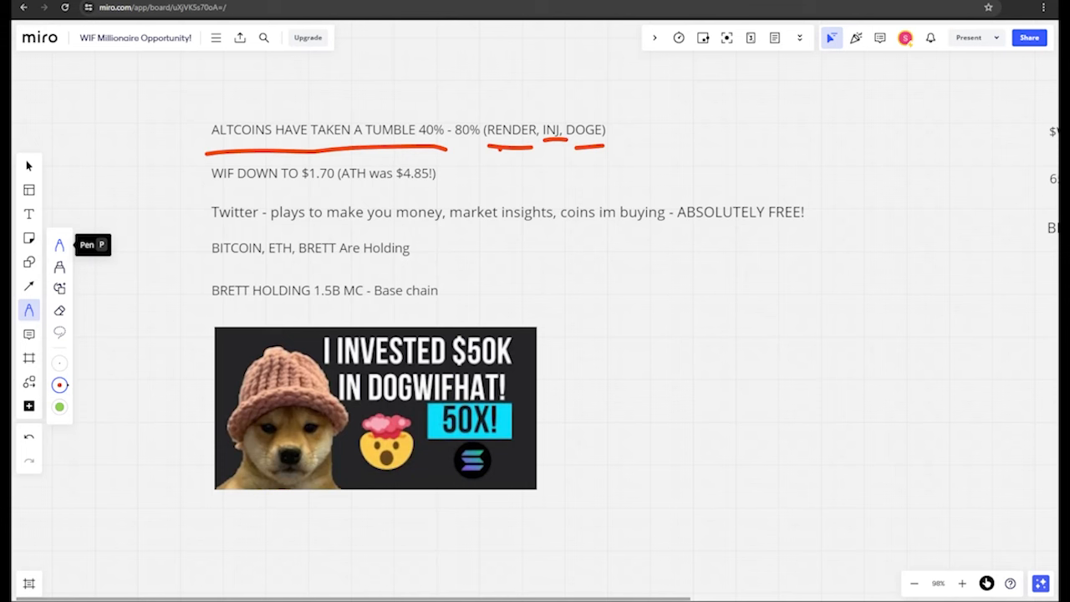
Step: Add a red underline beneath the RENDER, INJ and DOGE coin names
drag(210, 191, 351, 189)
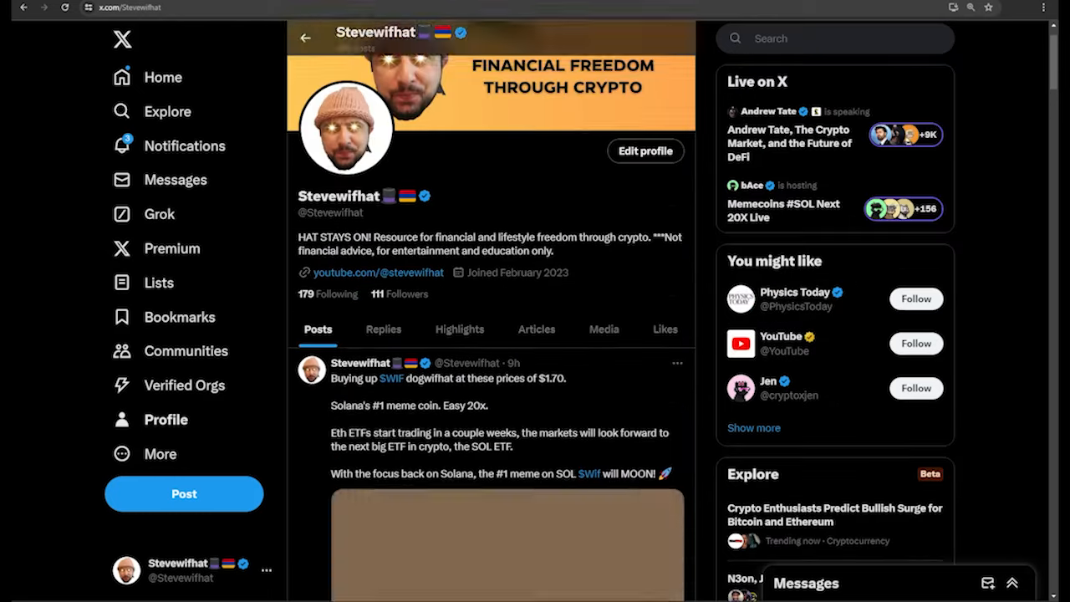
Step: Scroll the Stevewifhat feed to the post about buying $WIF at $1.70
scroll(down, 3)
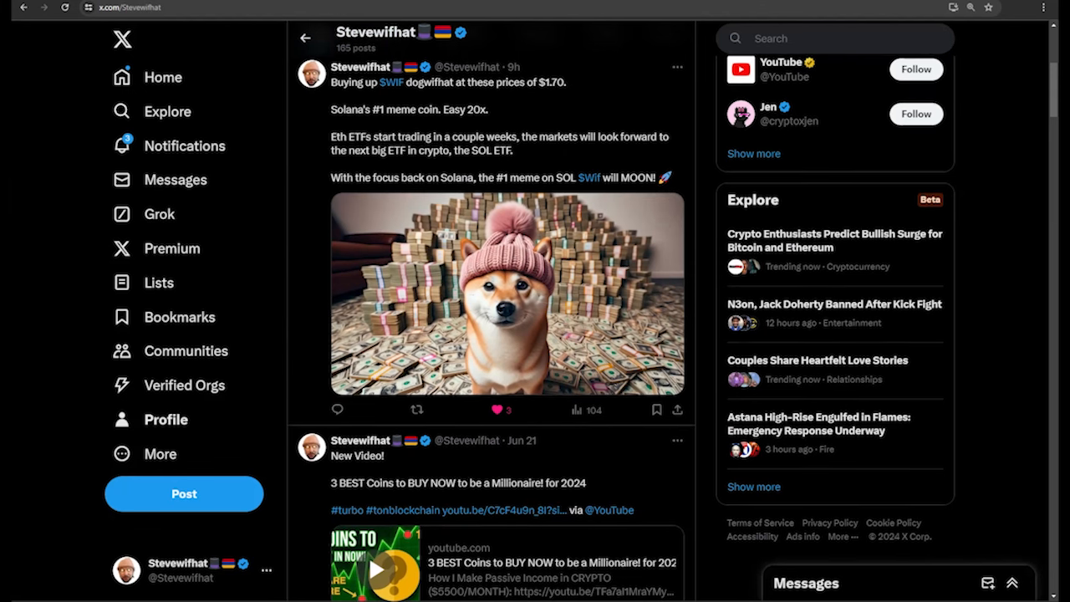
mouse_move(559, 107)
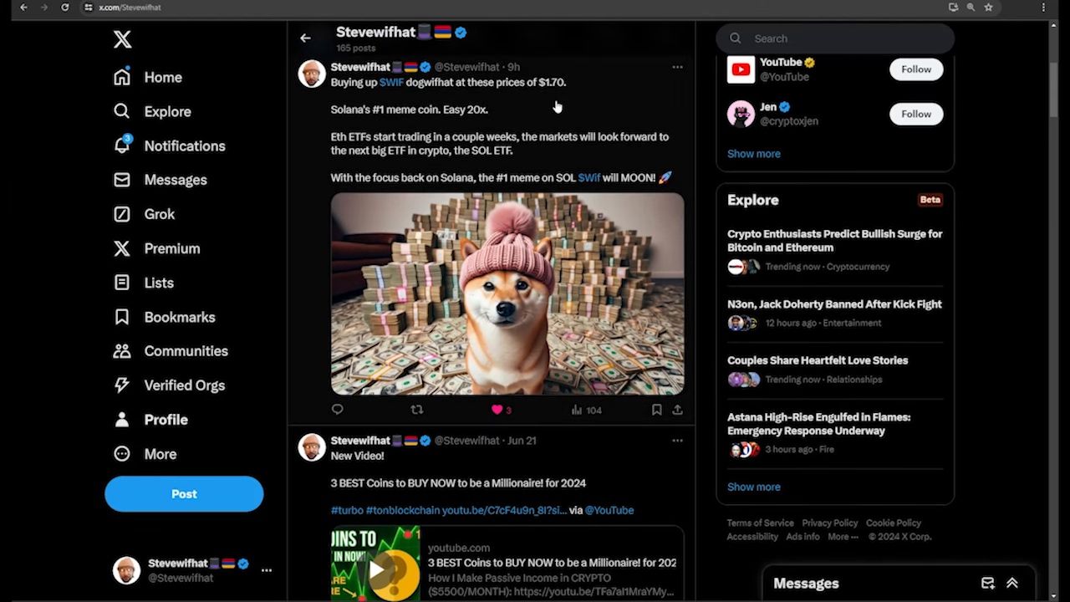
mouse_move(529, 117)
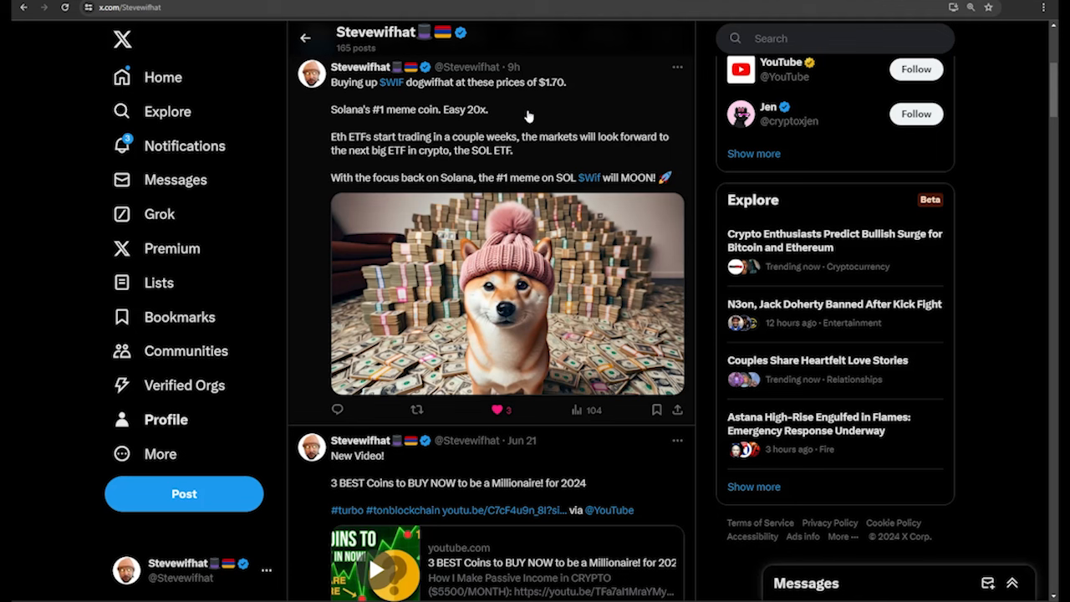
mouse_move(487, 124)
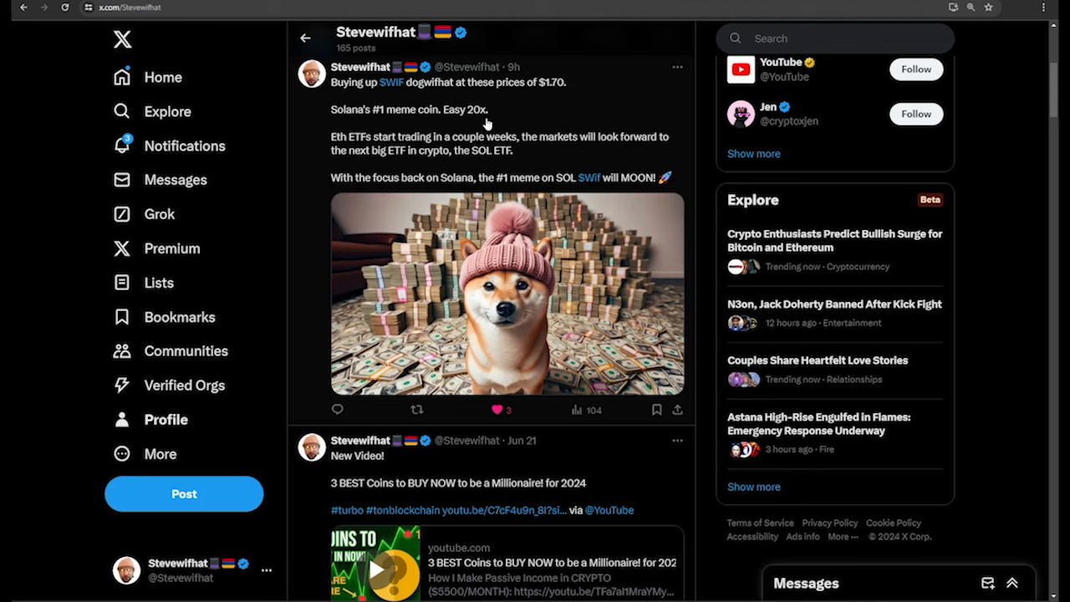
mouse_move(341, 155)
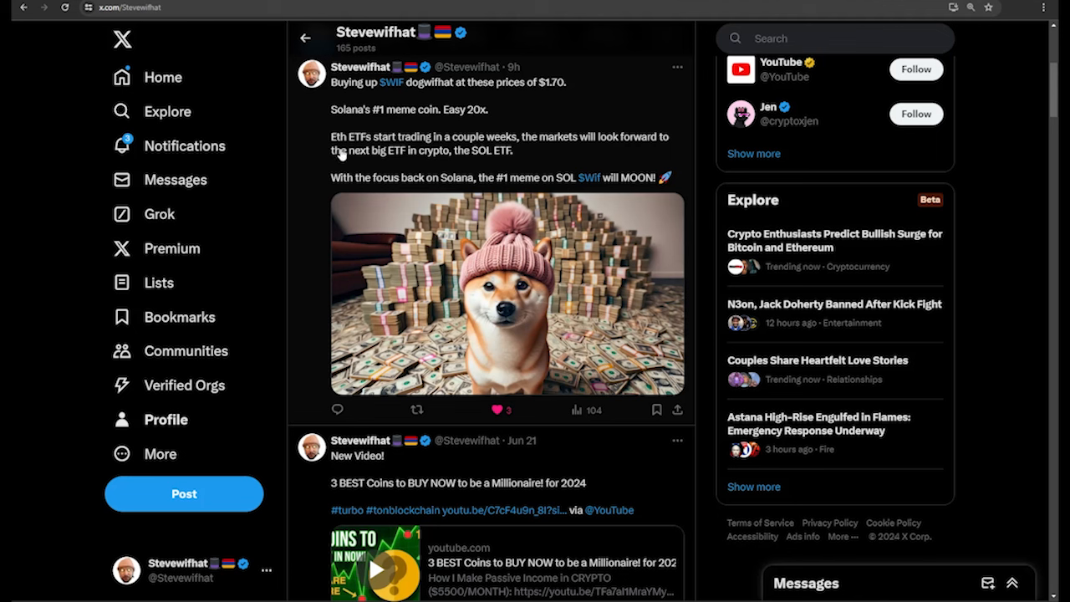
mouse_move(435, 154)
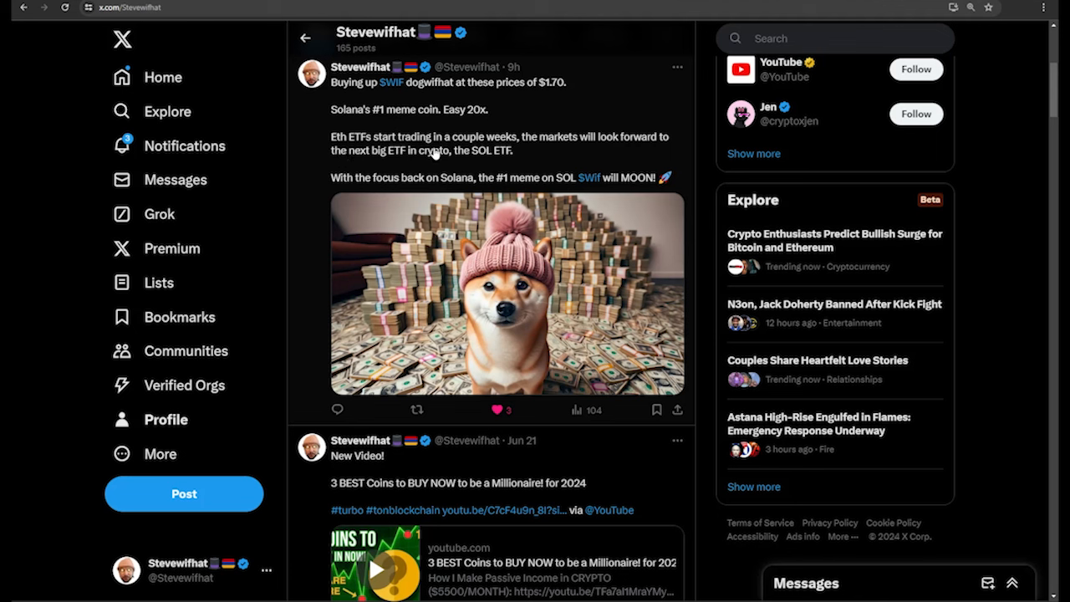
mouse_move(619, 150)
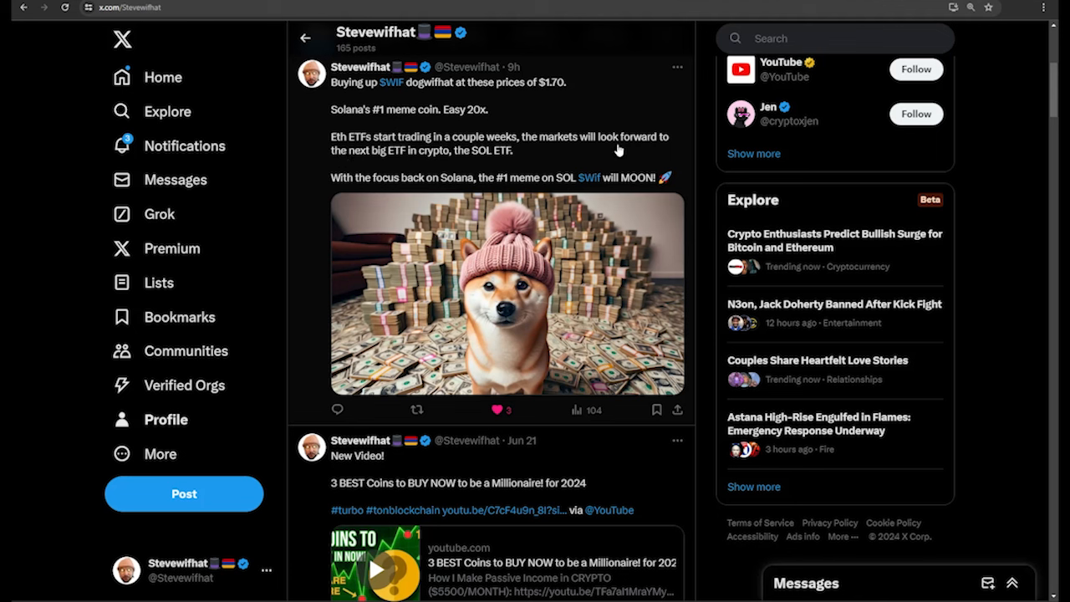
mouse_move(442, 154)
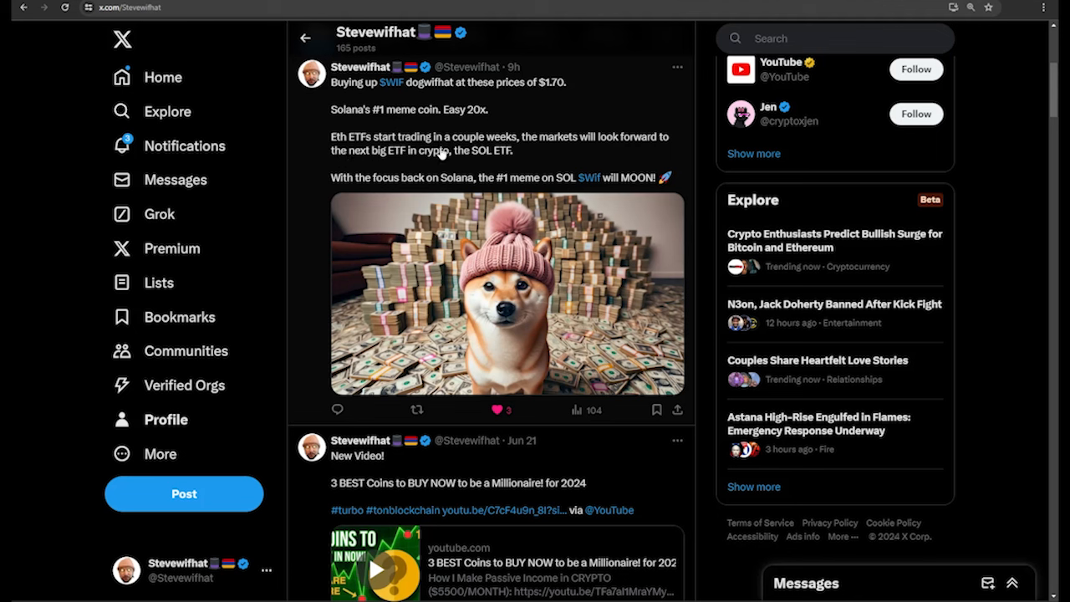
mouse_move(481, 161)
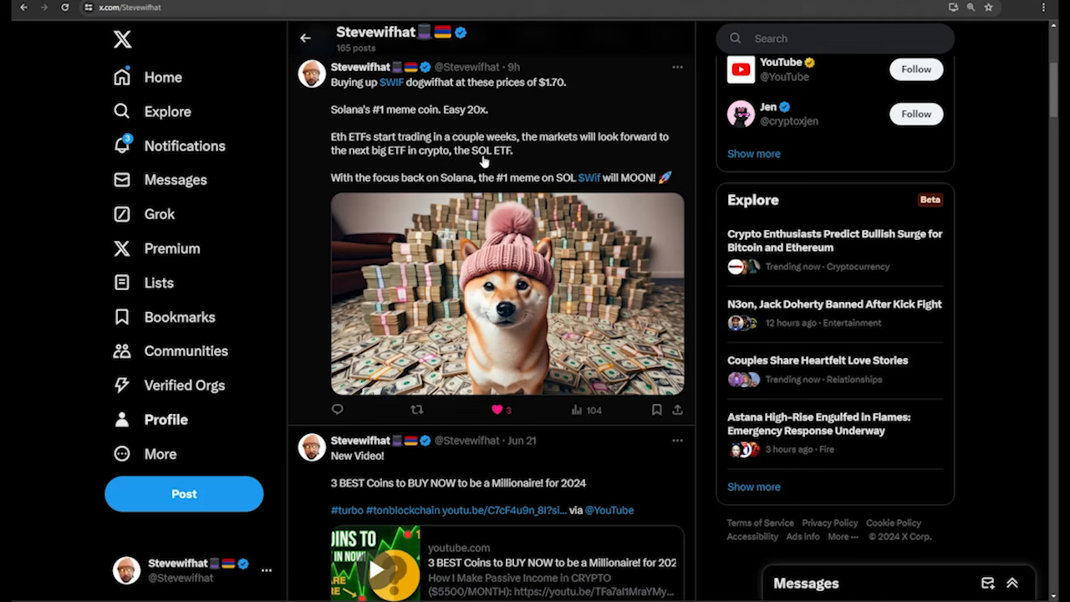
mouse_move(512, 157)
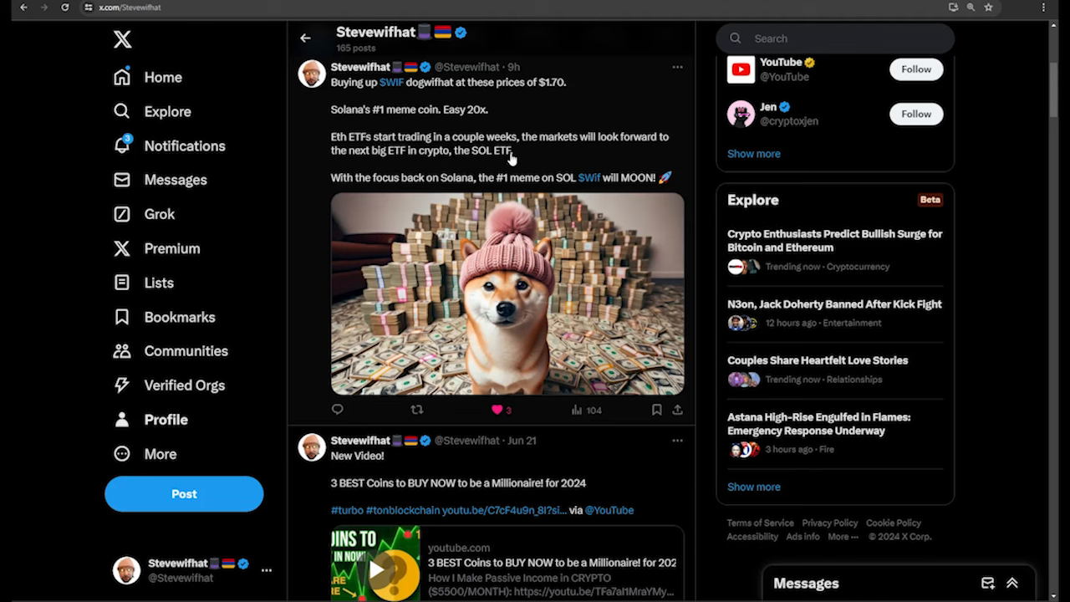
mouse_move(425, 194)
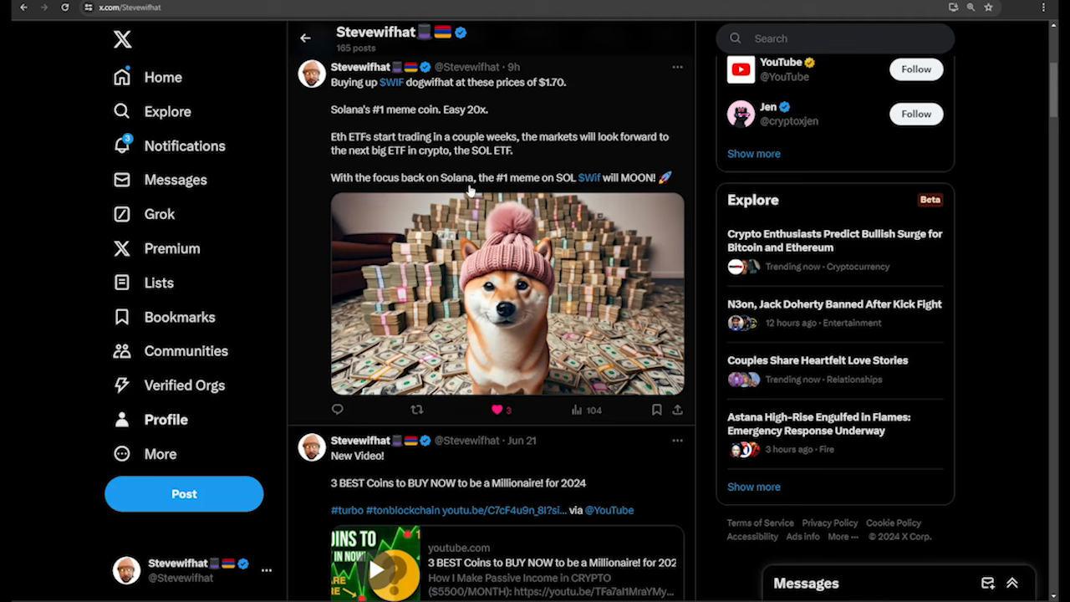
mouse_move(589, 187)
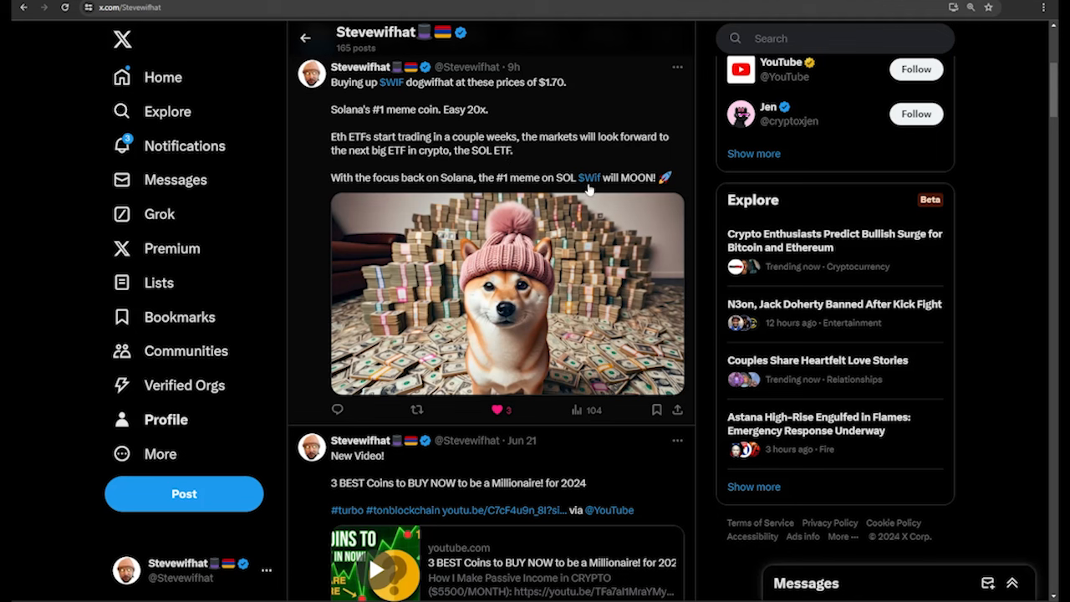
Step: Scroll further down the Stevewifhat feed past the WIF 63% discount post
scroll(down, 3)
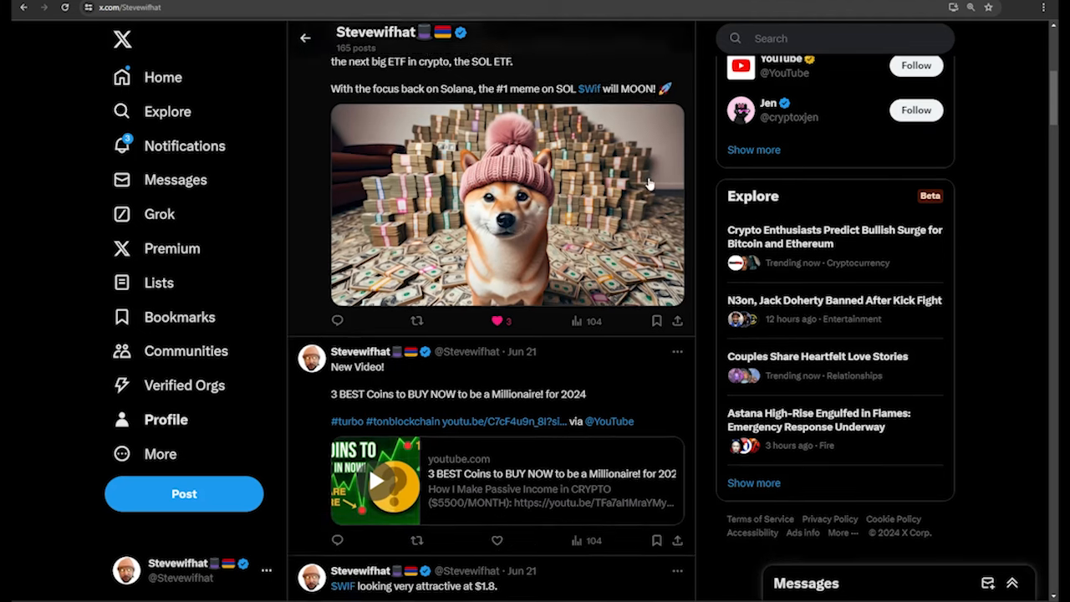
scroll(down, 3)
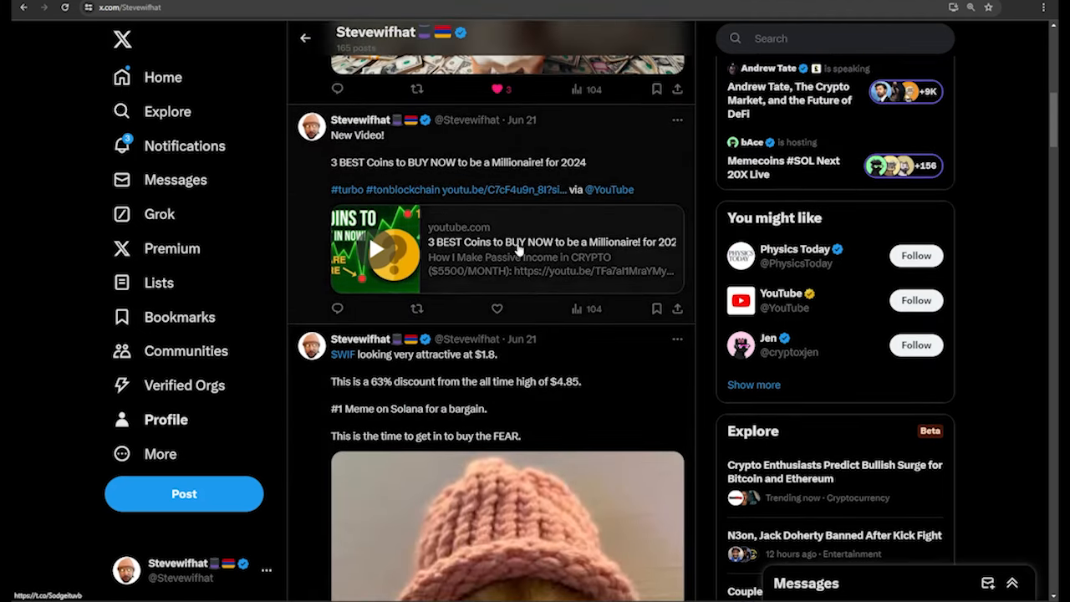
scroll(down, 3)
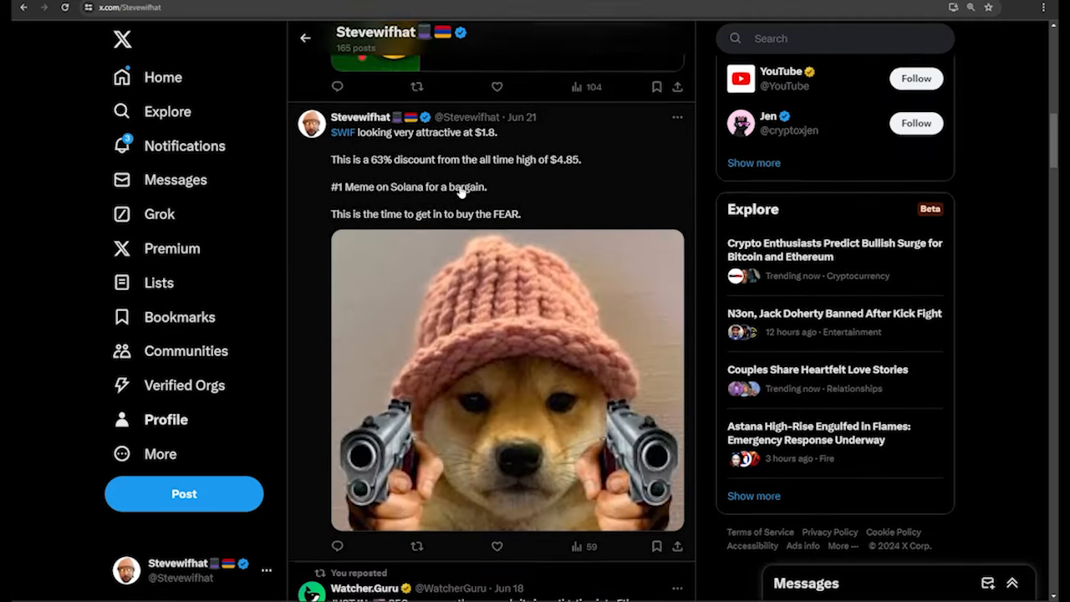
scroll(down, 3)
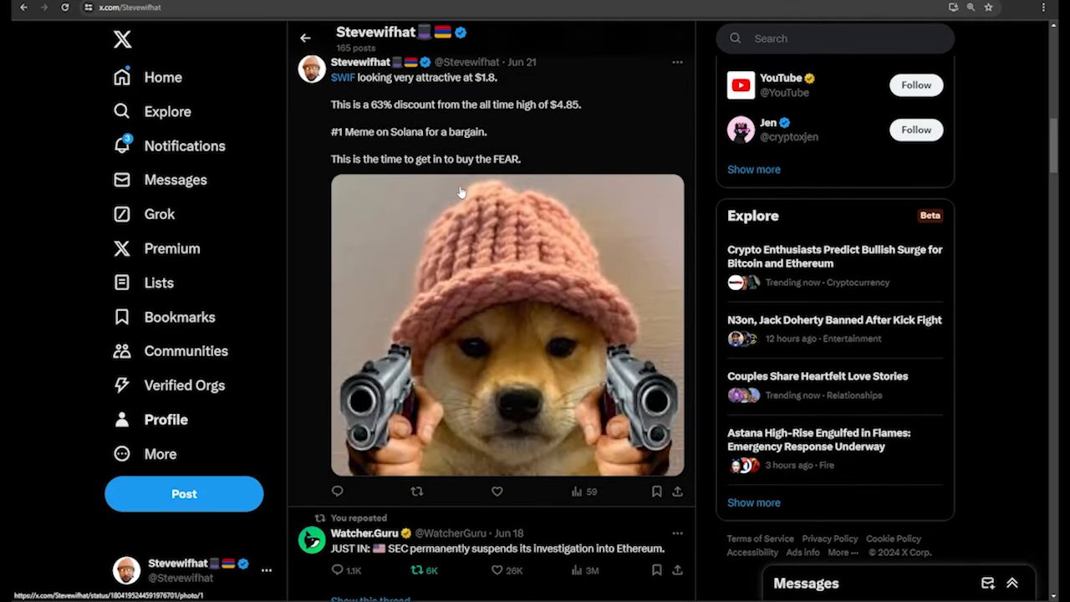
mouse_move(338, 93)
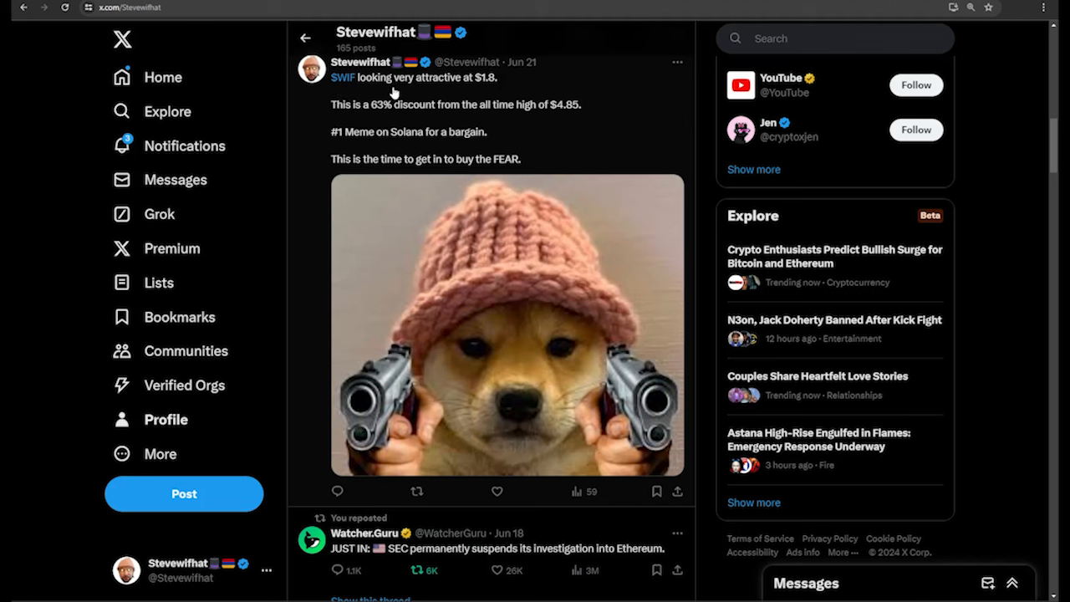
mouse_move(495, 87)
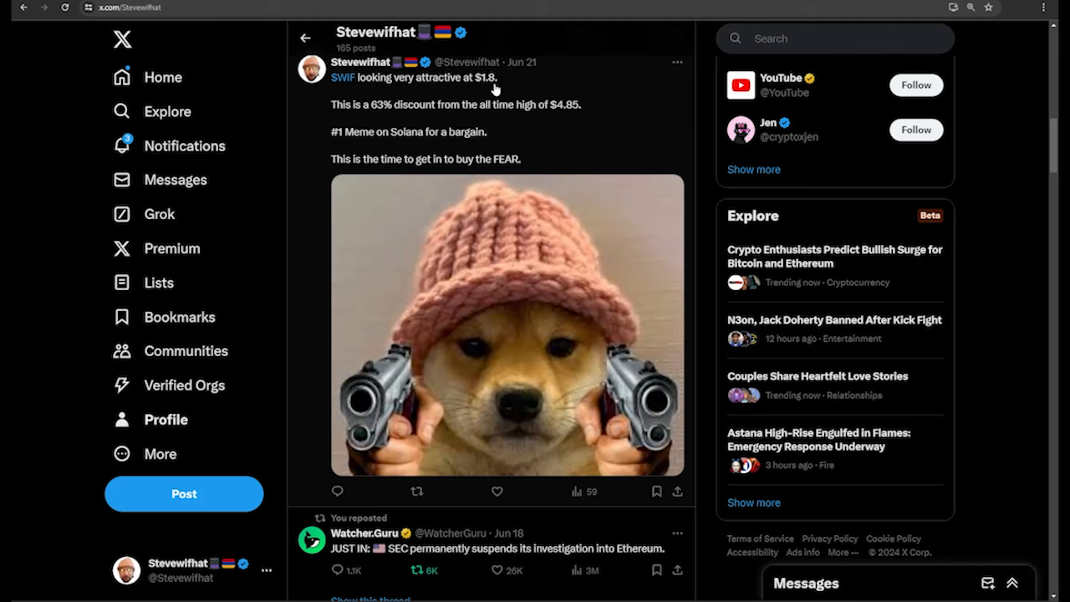
mouse_move(337, 109)
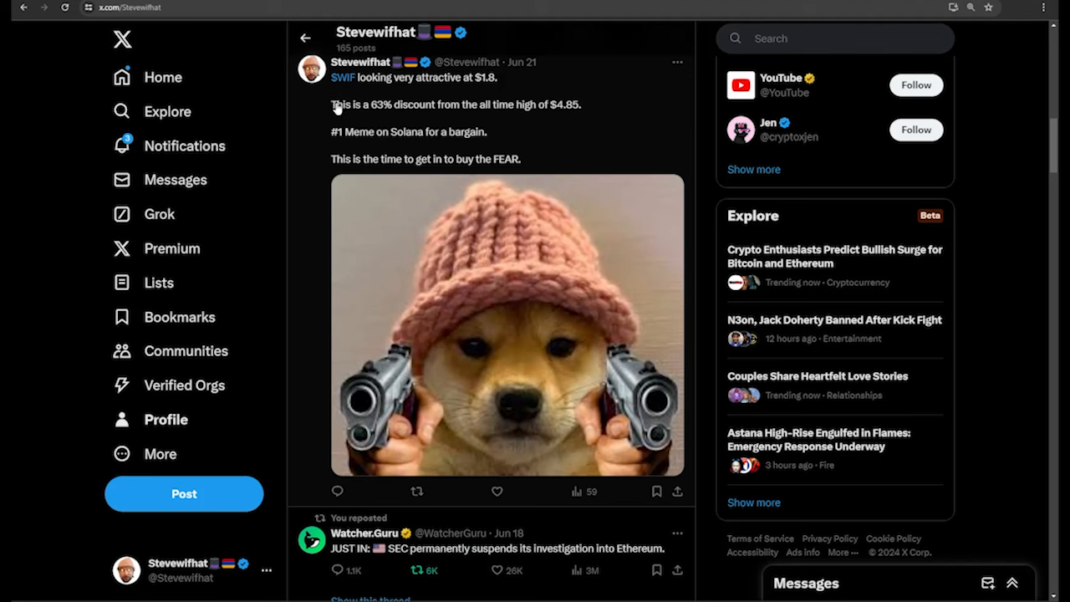
mouse_move(525, 117)
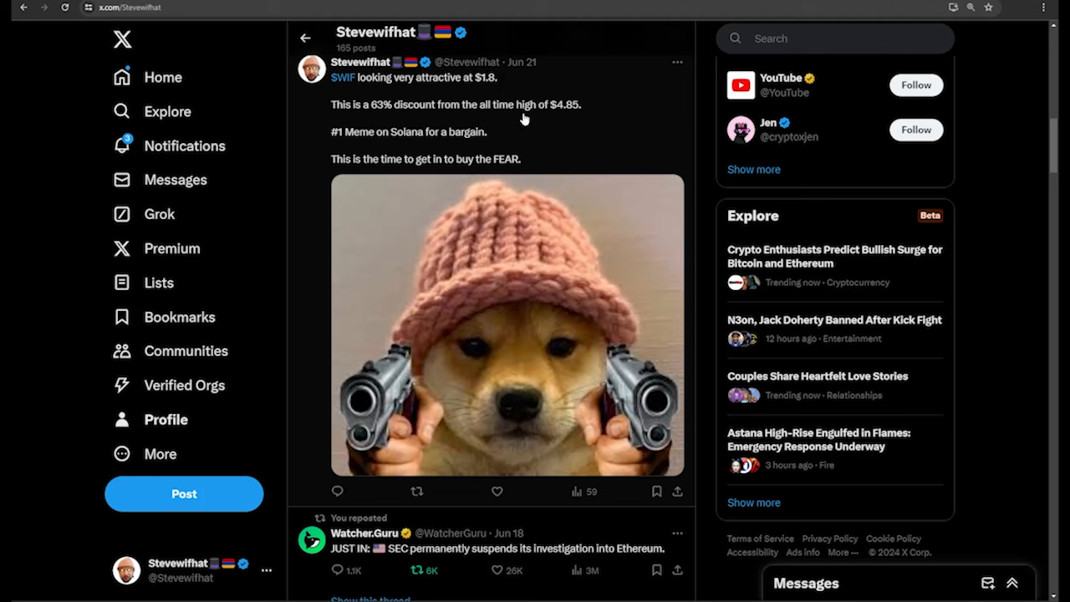
mouse_move(409, 125)
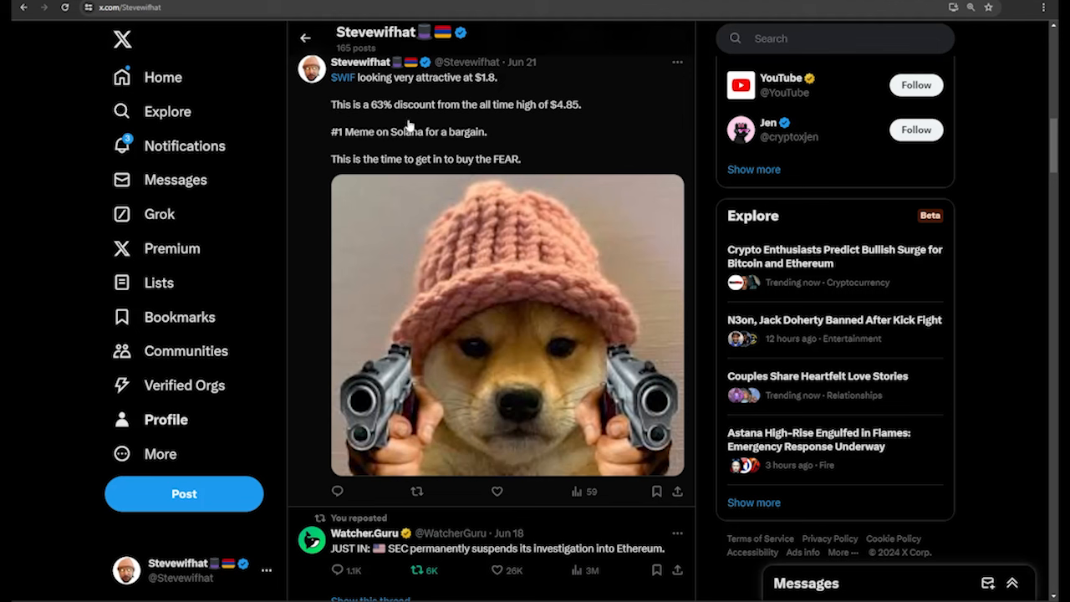
mouse_move(448, 145)
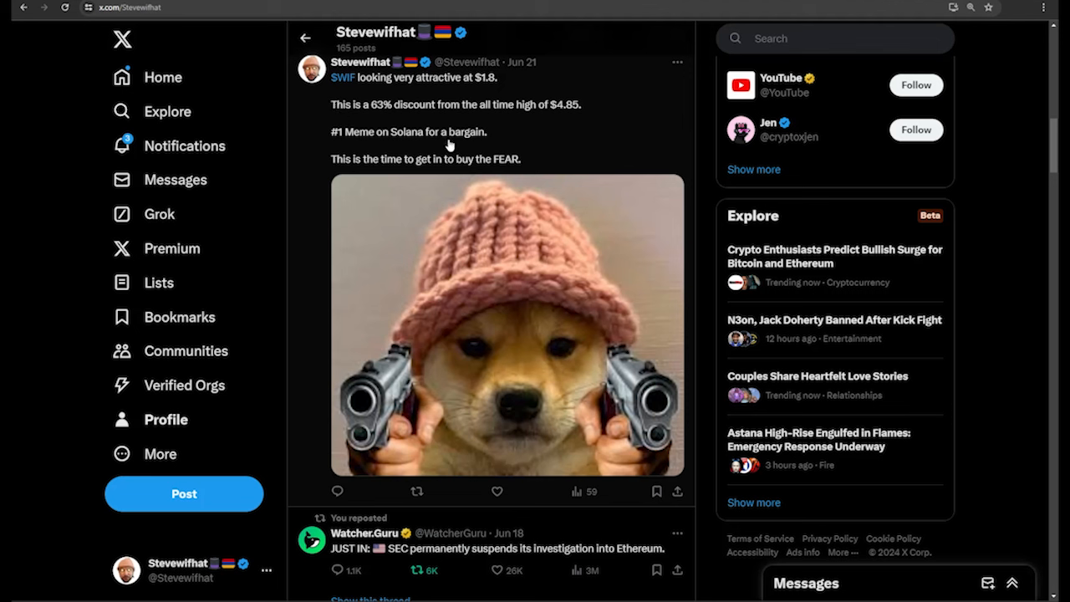
mouse_move(377, 166)
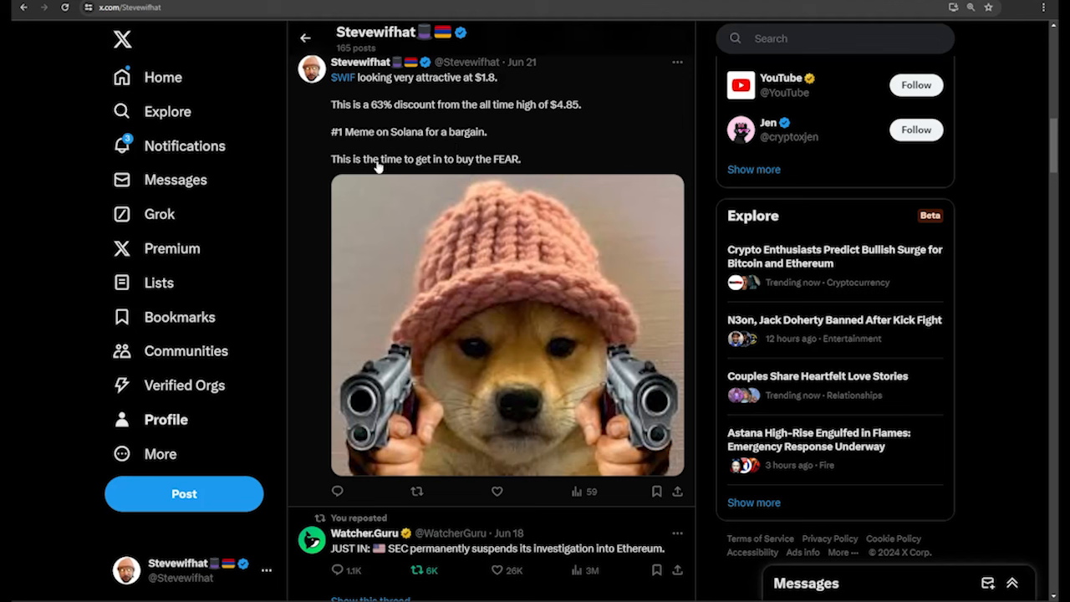
mouse_move(448, 166)
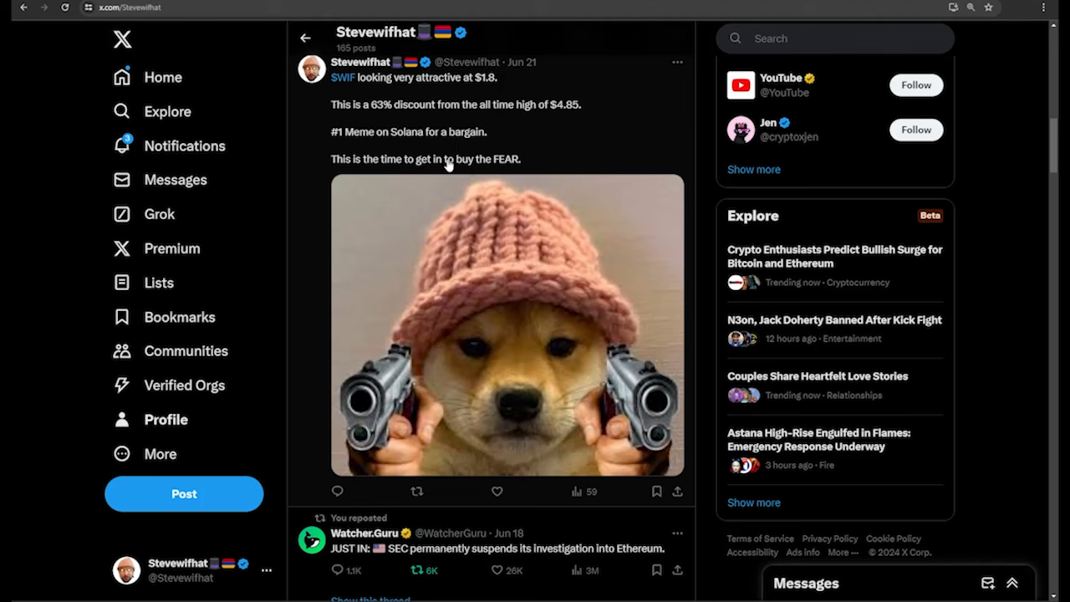
mouse_move(519, 172)
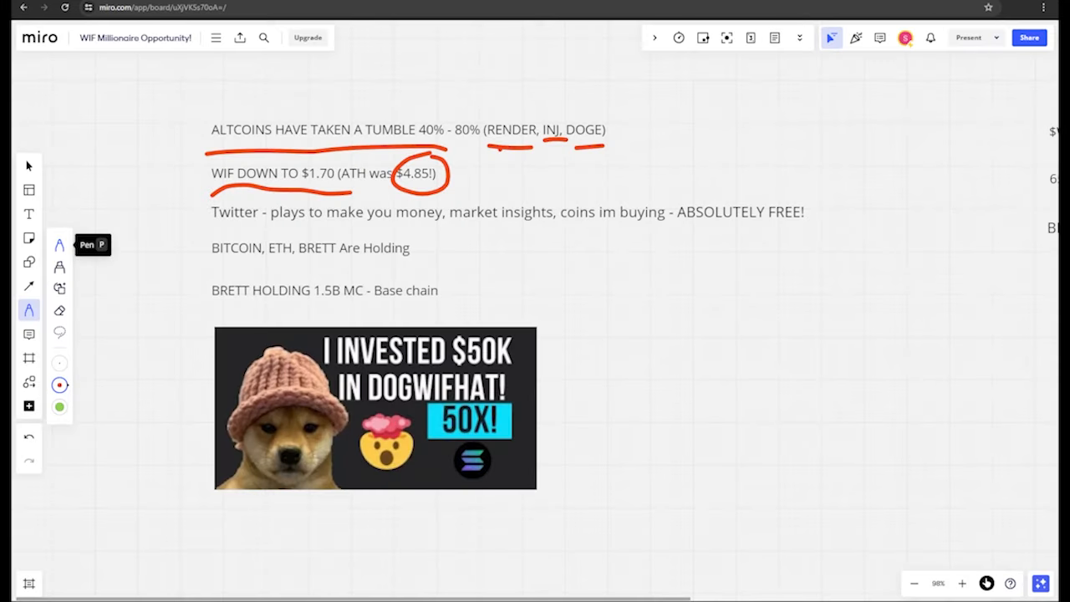
Step: Underline the Twitter insights line, box 'ABSOLUTELY FREE!' and mark the BITCOIN, ETH, BRETT line in red
drag(211, 238, 250, 238)
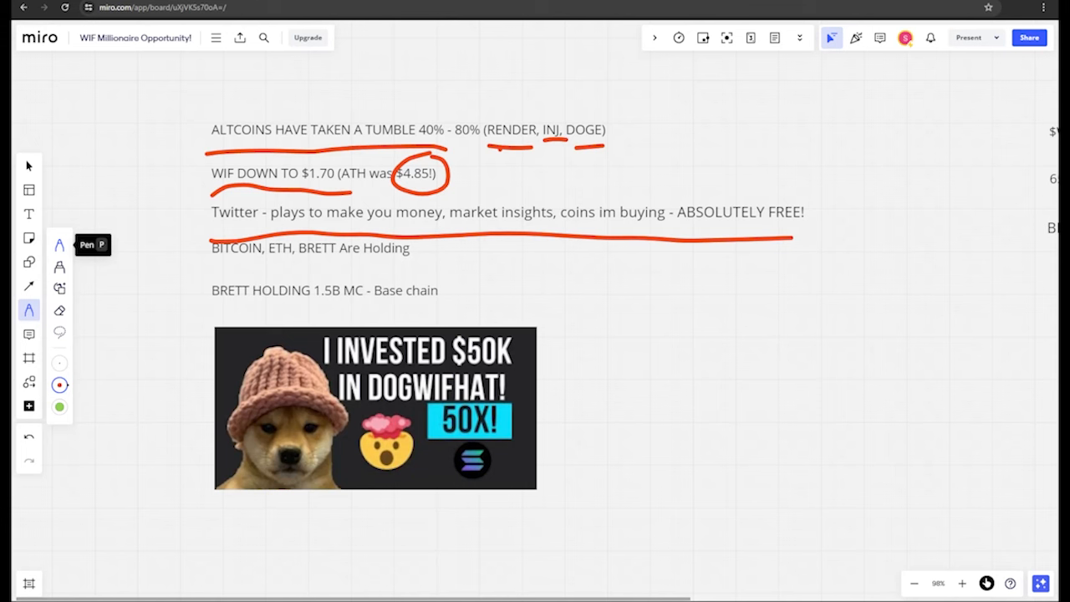
drag(669, 176, 827, 242)
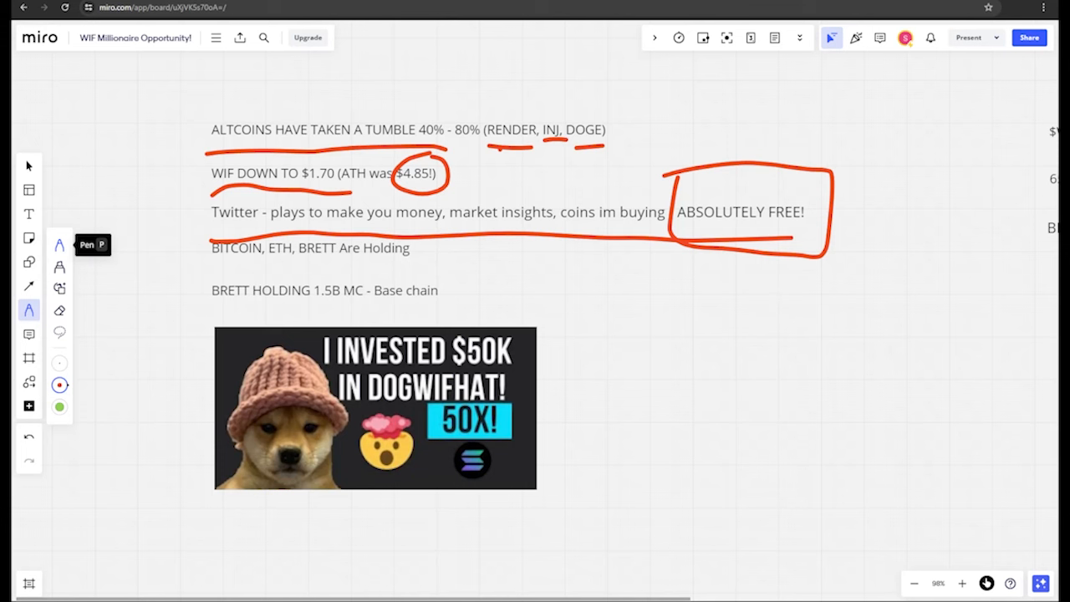
drag(202, 271, 417, 261)
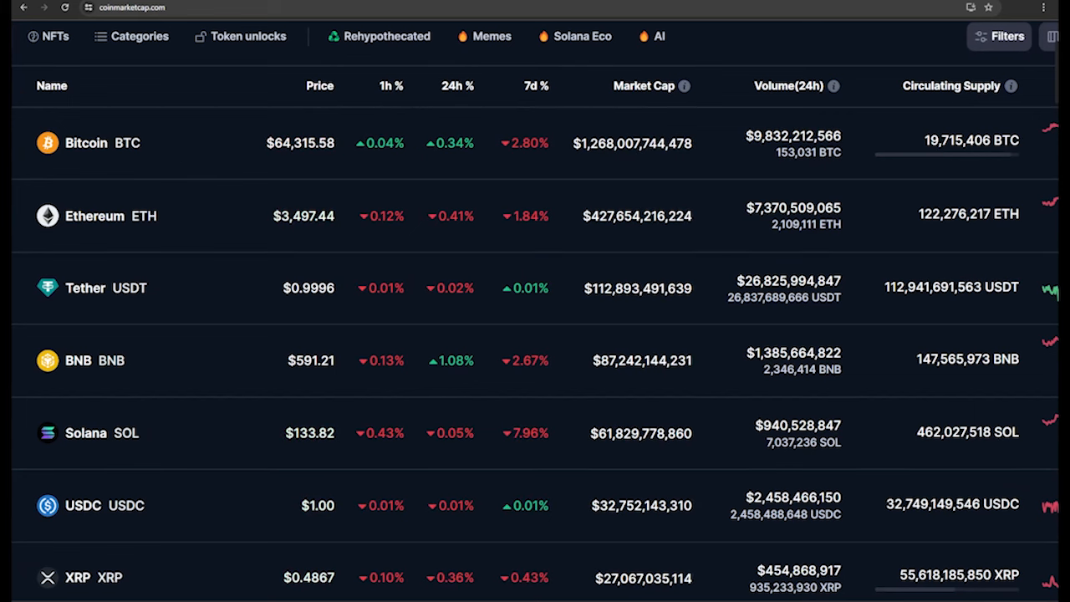
Step: Scroll the CoinMarketCap top-coins table to review prices including Solana at $133.82
scroll(down, 3)
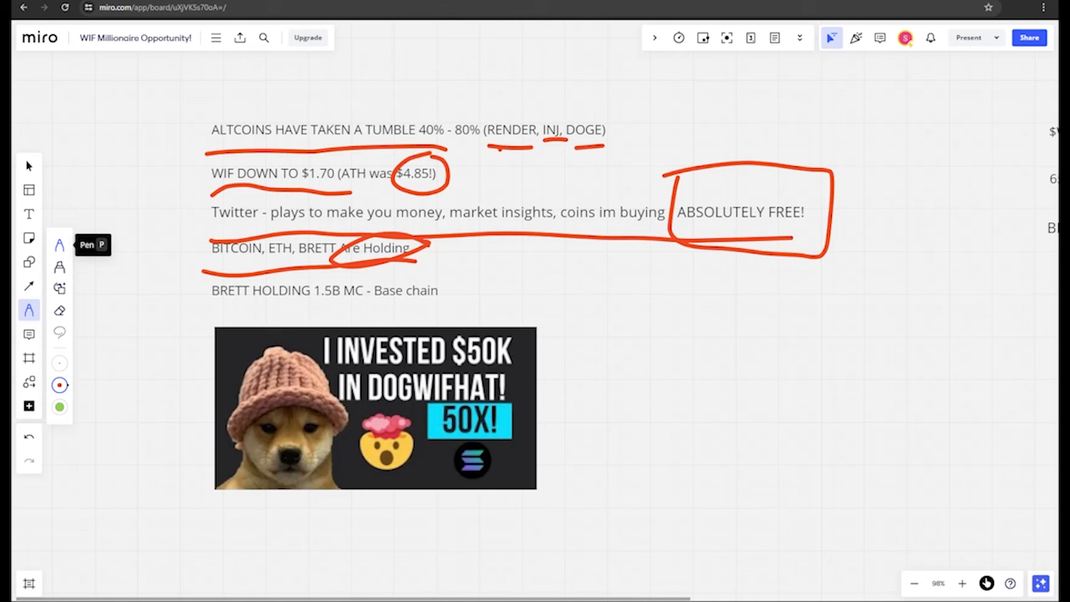
Step: Underline the BRETT holding line, circle 'Base chain' and move to the Solana news notes
drag(201, 308, 393, 303)
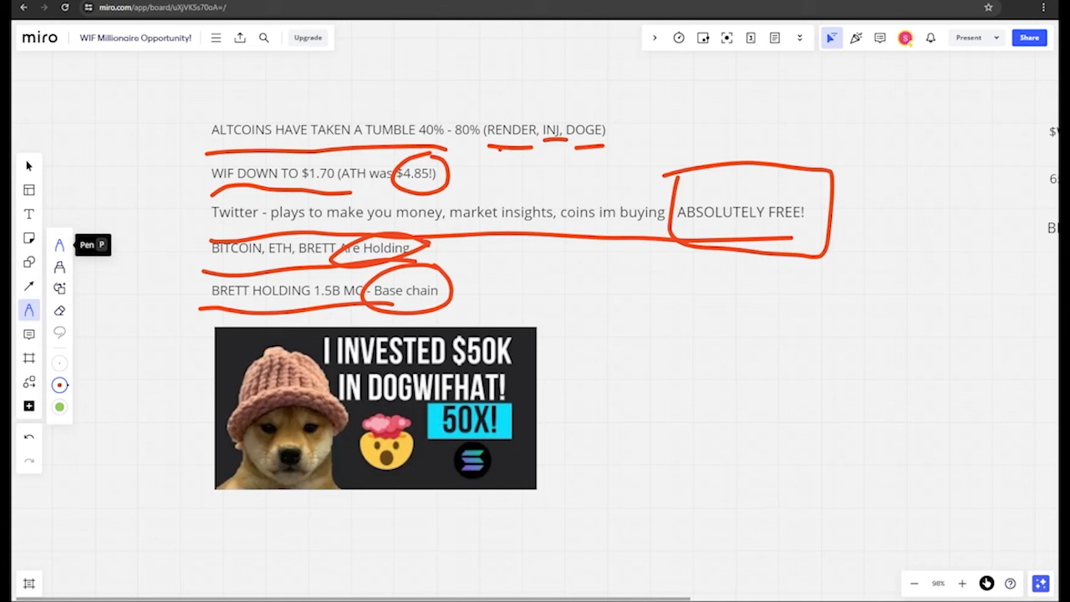
drag(438, 318, 519, 309)
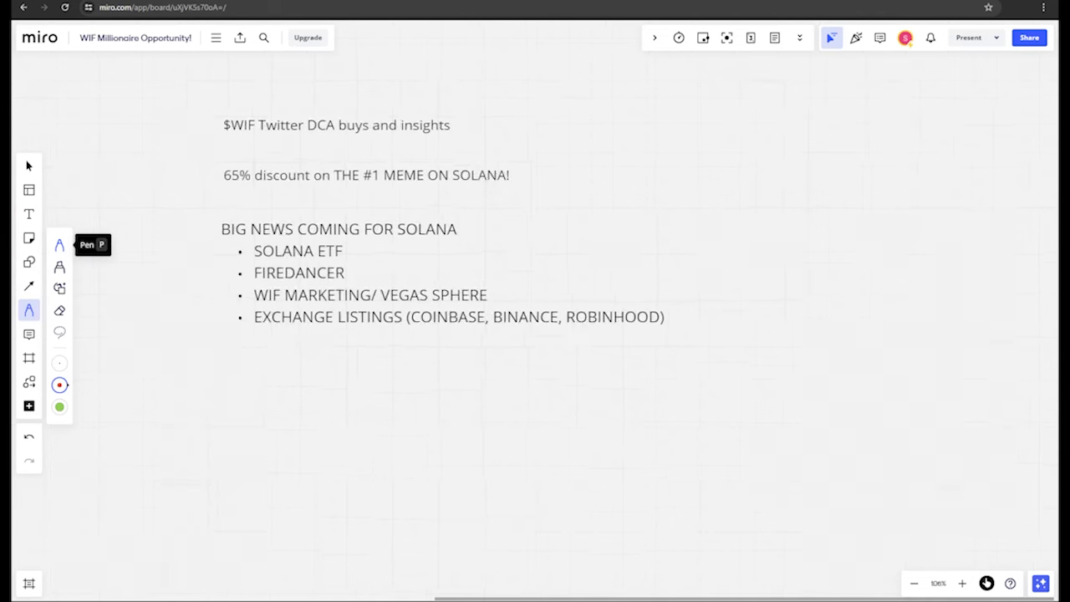
Step: Circle 'buys and insights', underline the 65% discount line, arrow SOLANA ETF and mark exchange listings
drag(194, 150, 365, 151)
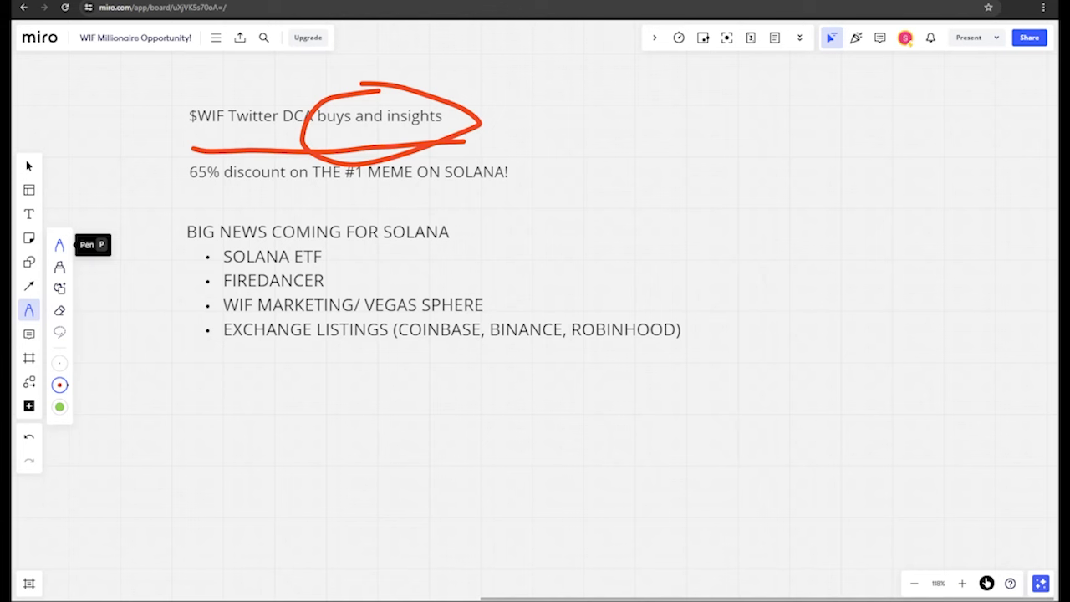
drag(177, 197, 522, 190)
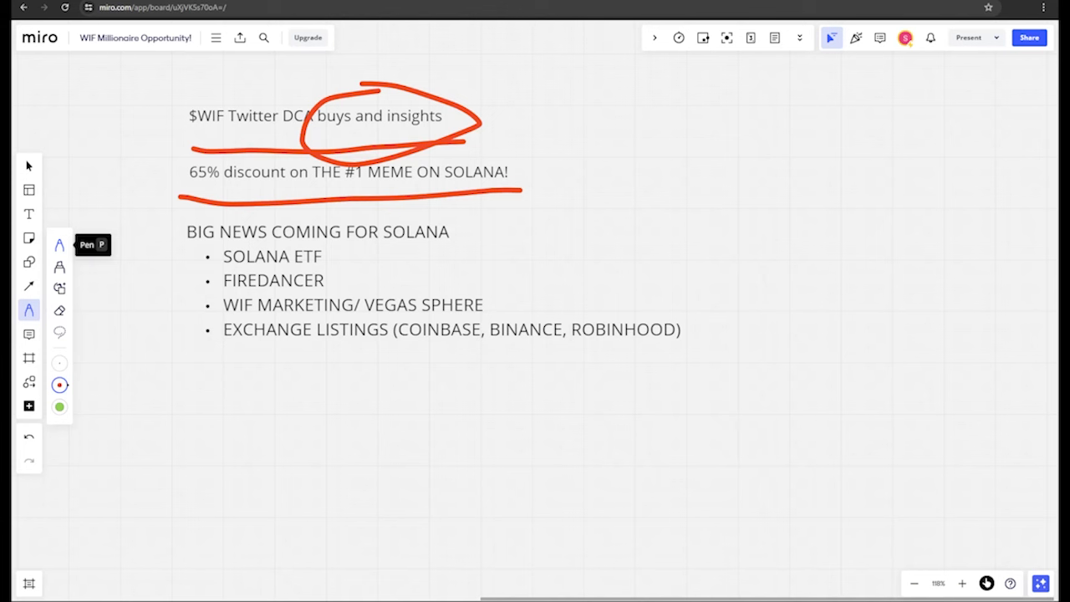
drag(422, 251, 348, 261)
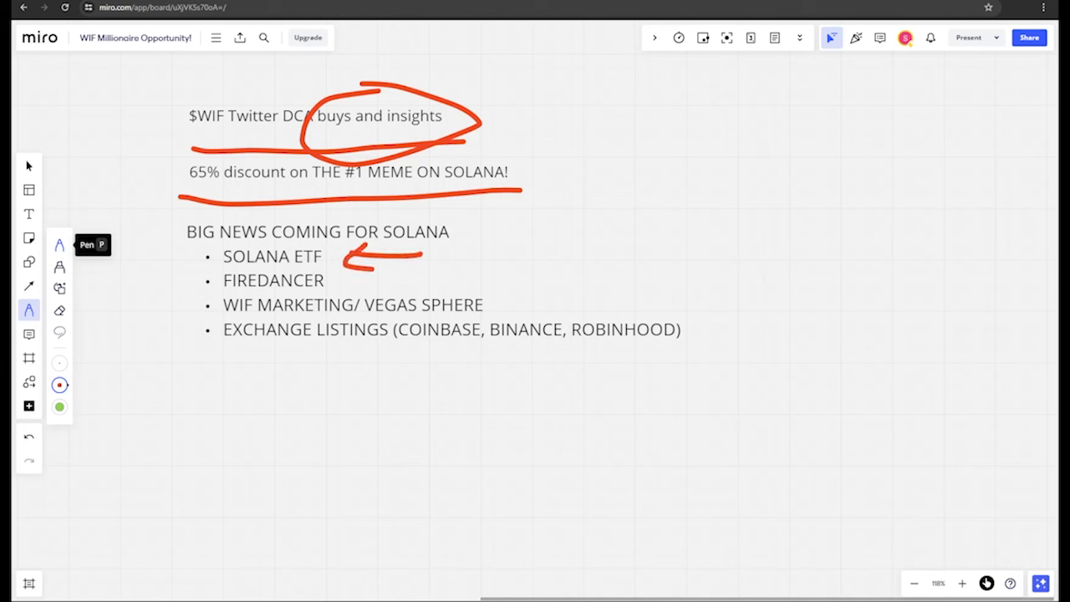
drag(214, 358, 271, 361)
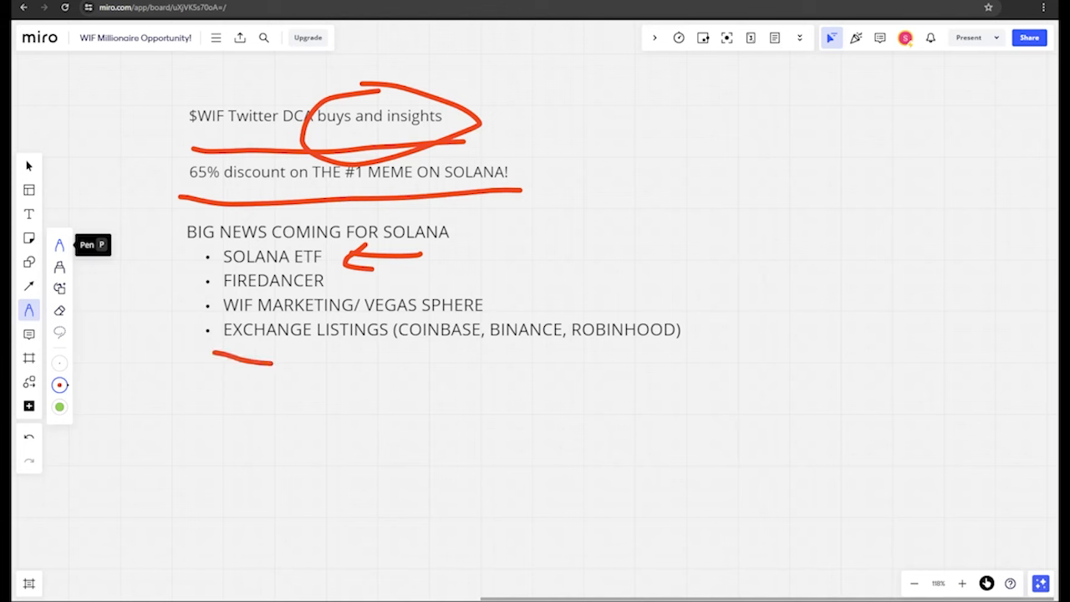
Step: Underline EXCHANGE LISTINGS in red, handwrite 'Reinstate' and 'List', and point arrows at the exchange names
drag(214, 354, 690, 351)
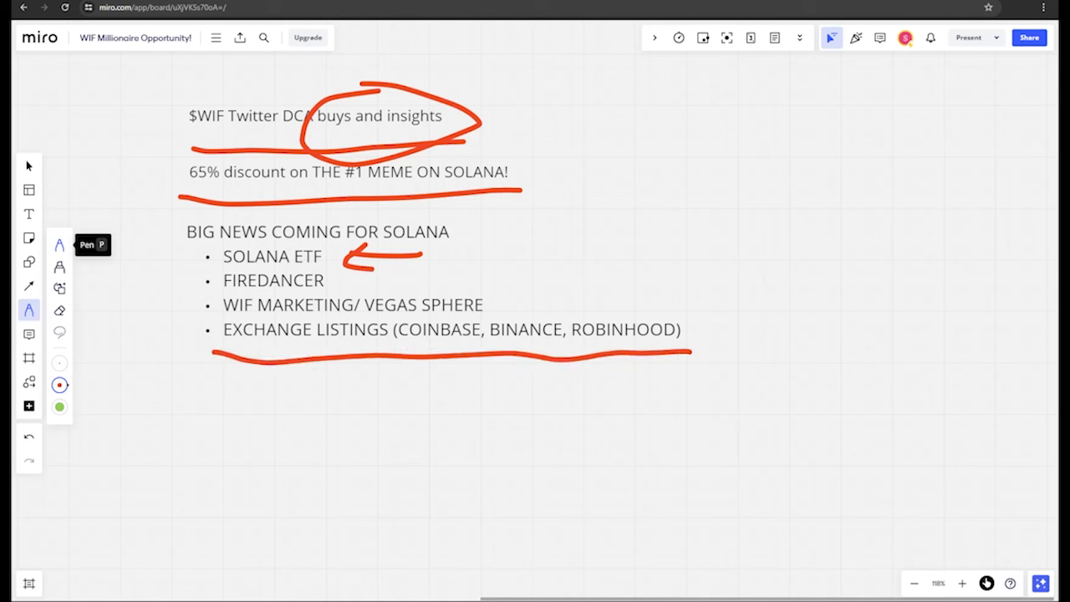
drag(782, 281, 703, 338)
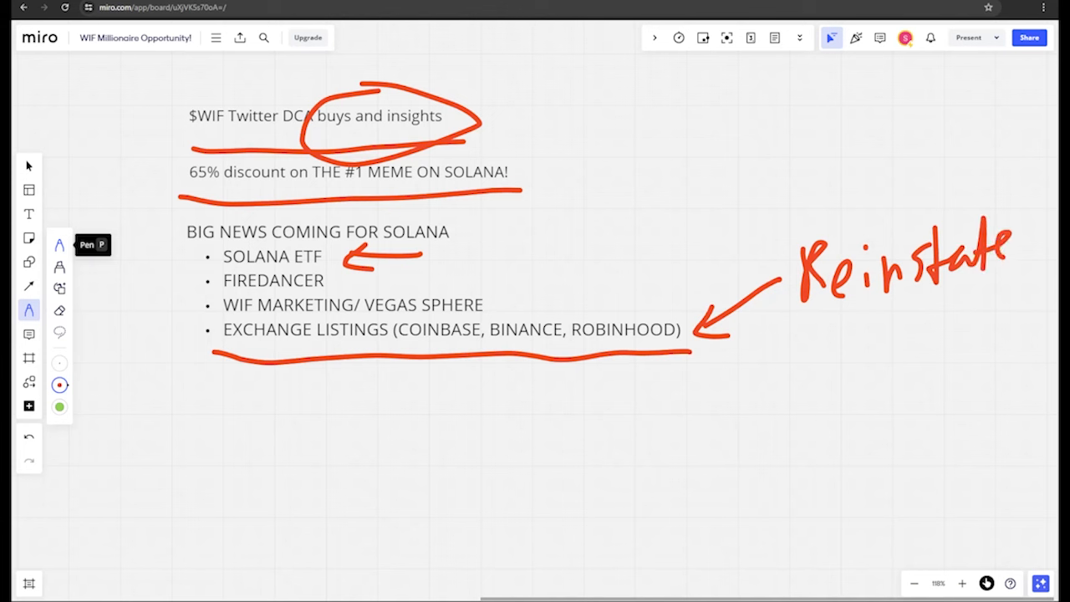
drag(629, 226, 629, 314)
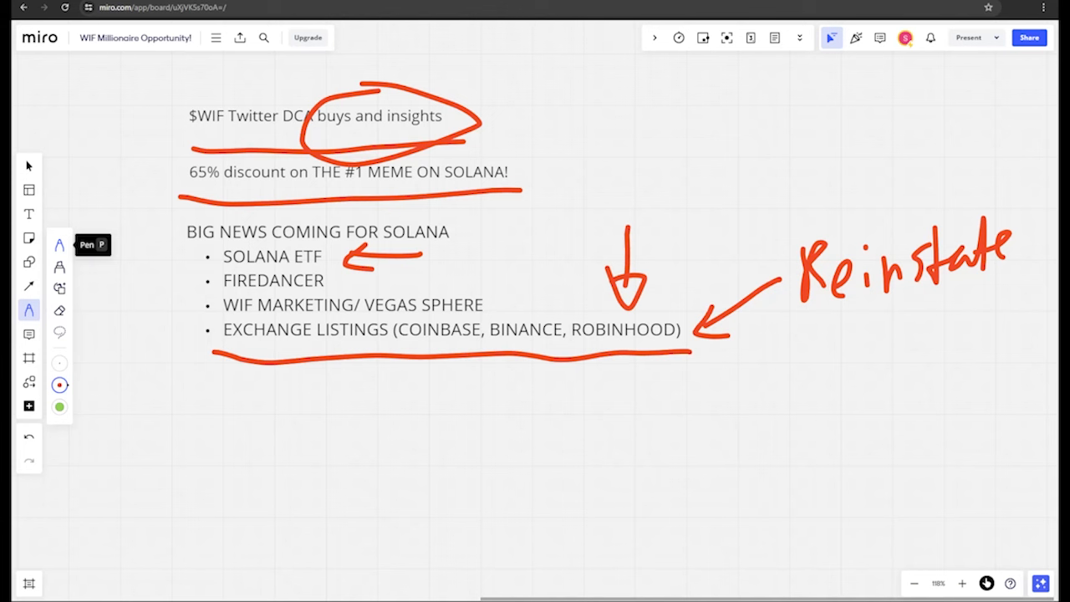
click(545, 253)
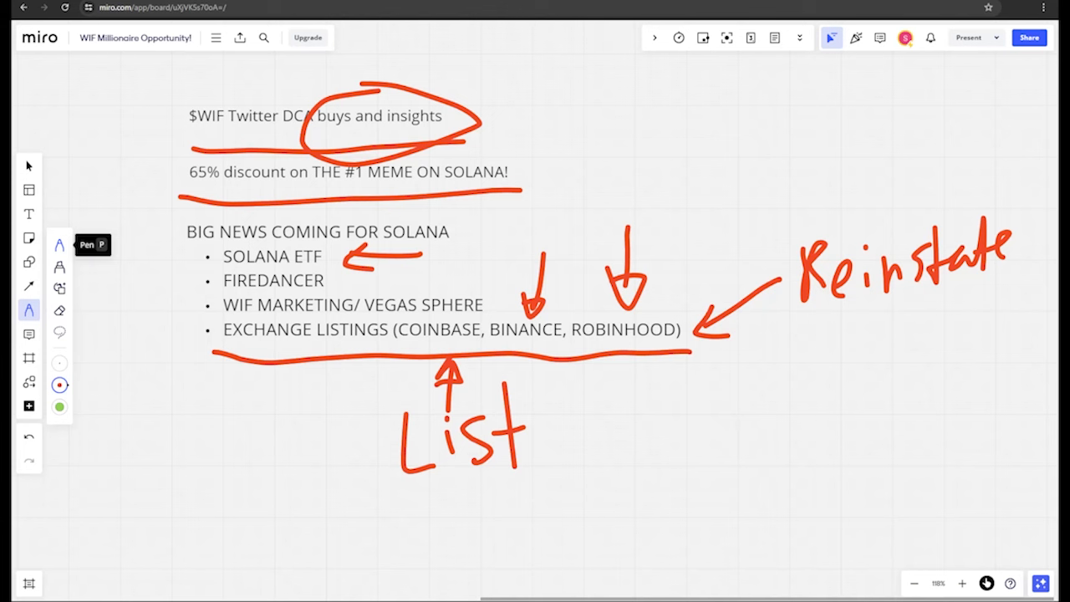
Step: Underline the Solana news heading and FIREDANCER in red and add arrows toward the news bullets
drag(222, 321, 343, 321)
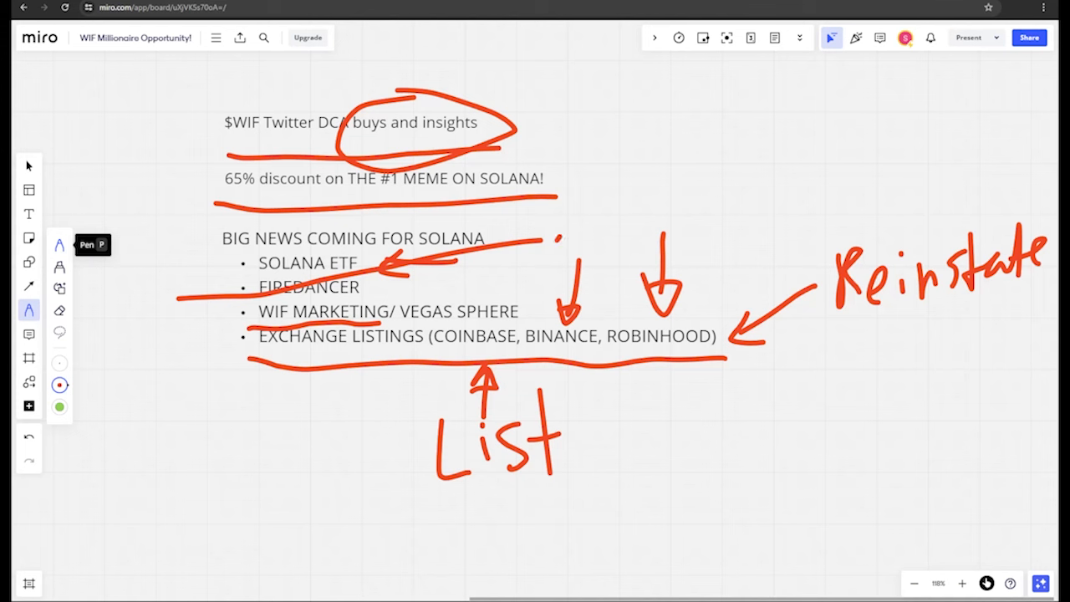
drag(556, 237, 493, 293)
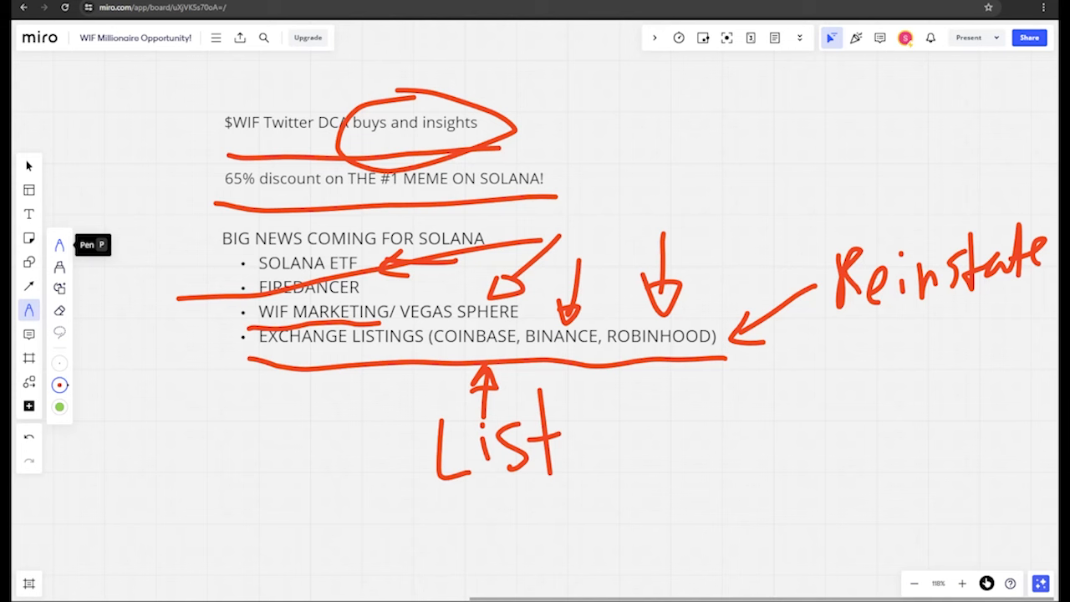
drag(175, 268, 243, 264)
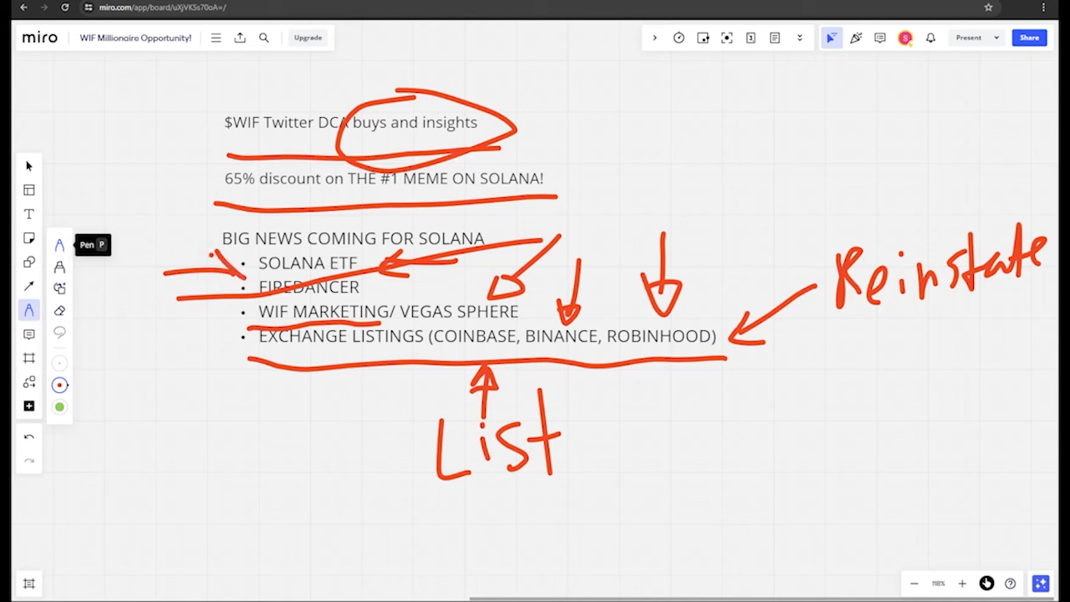